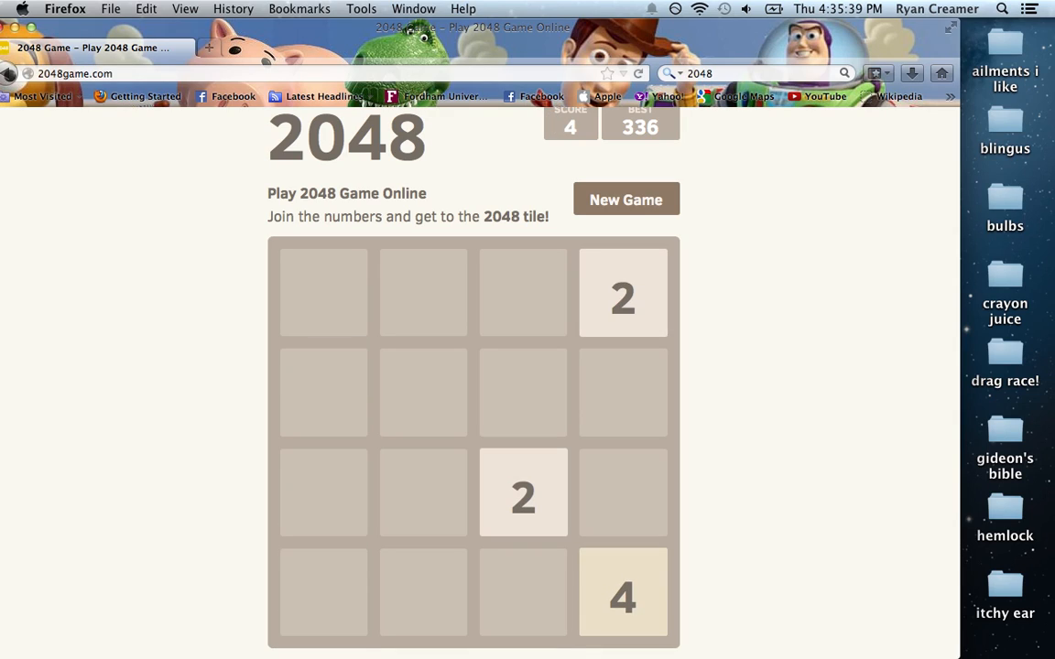
- Slide and merge tiles from the opening board up to a first 32 tile
key(Down)
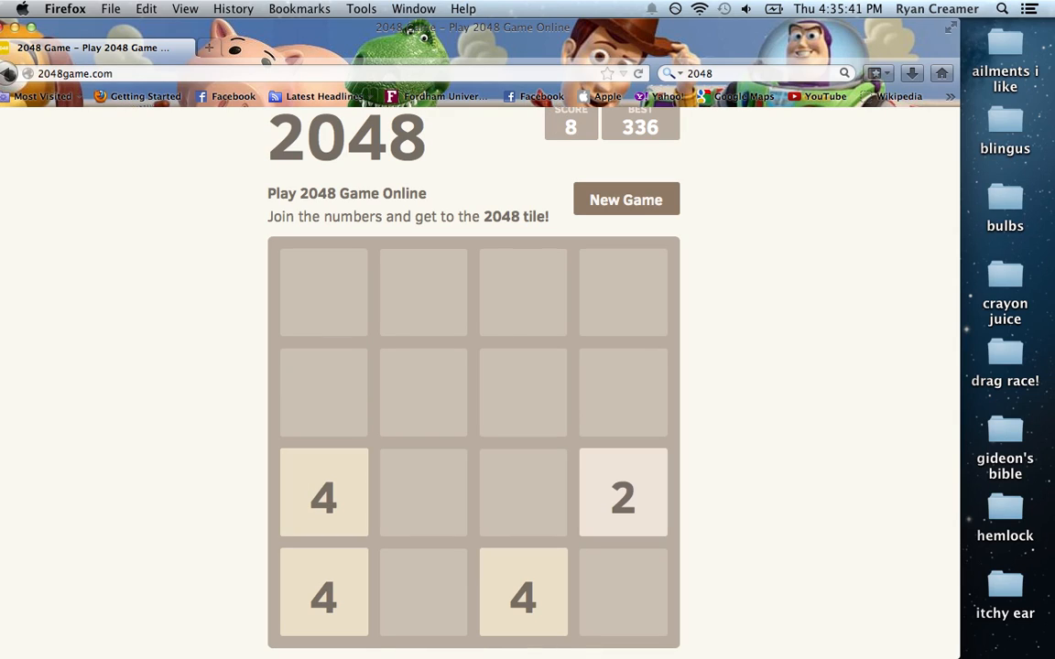
key(Up)
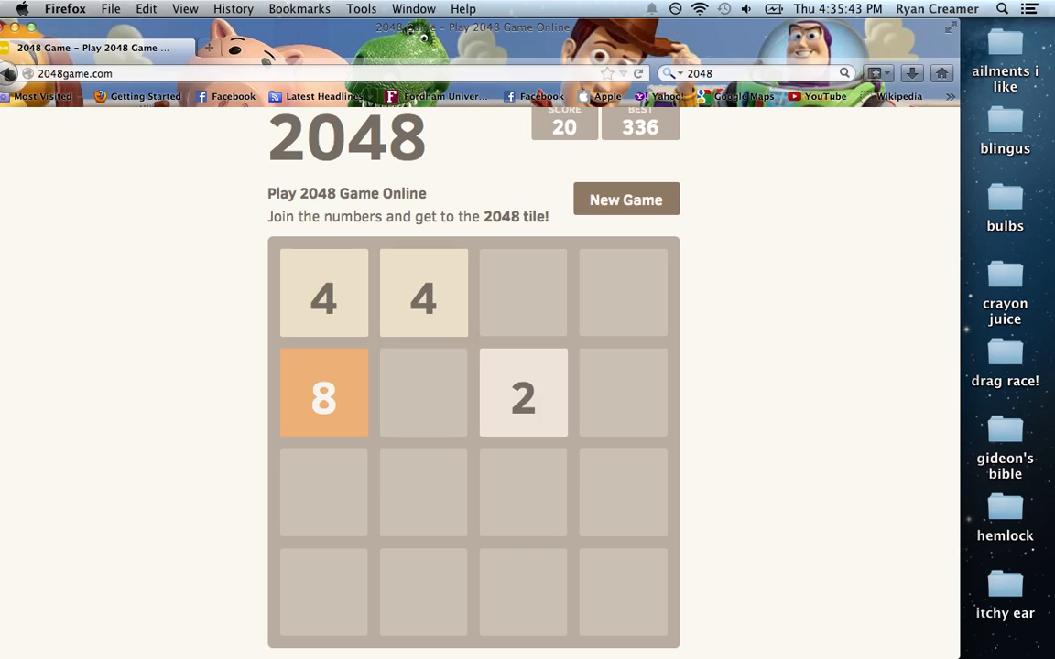
key(Down)
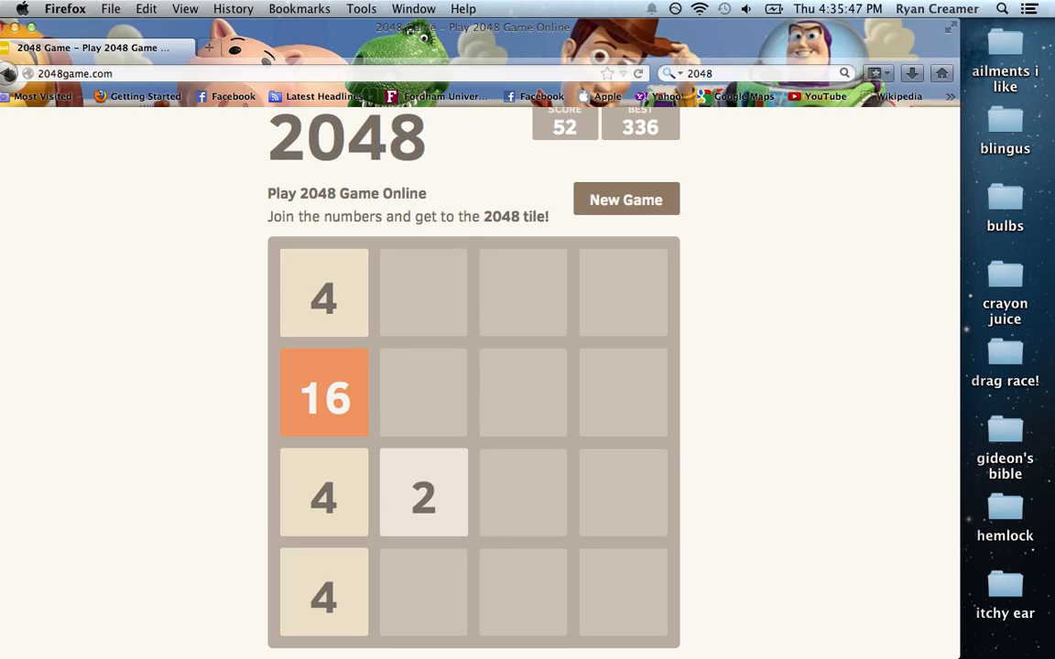
key(Right)
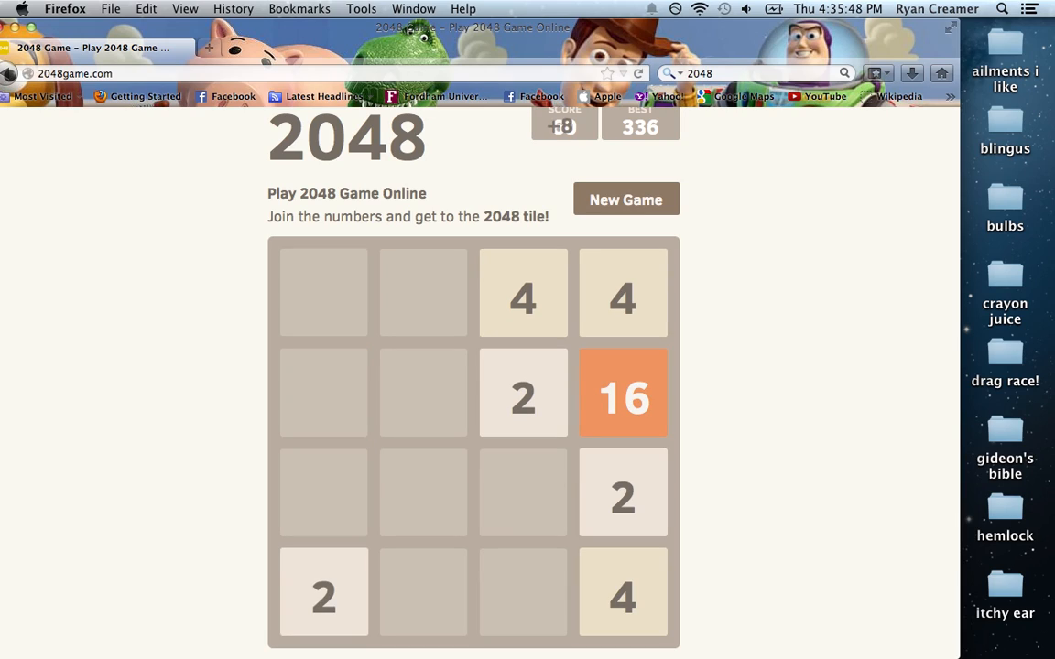
key(Right)
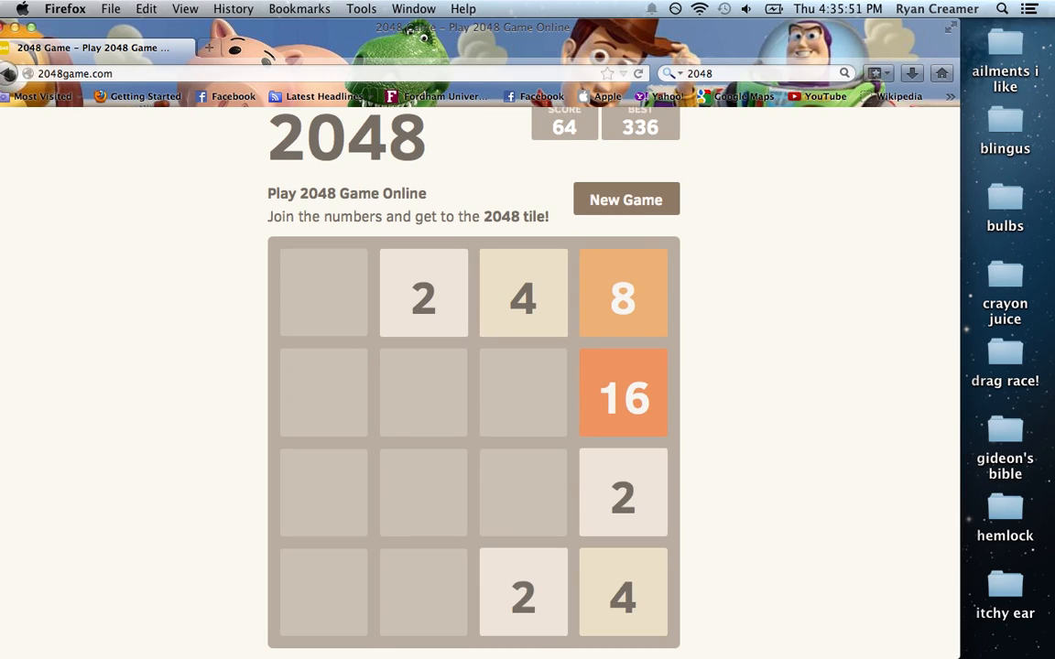
key(Left)
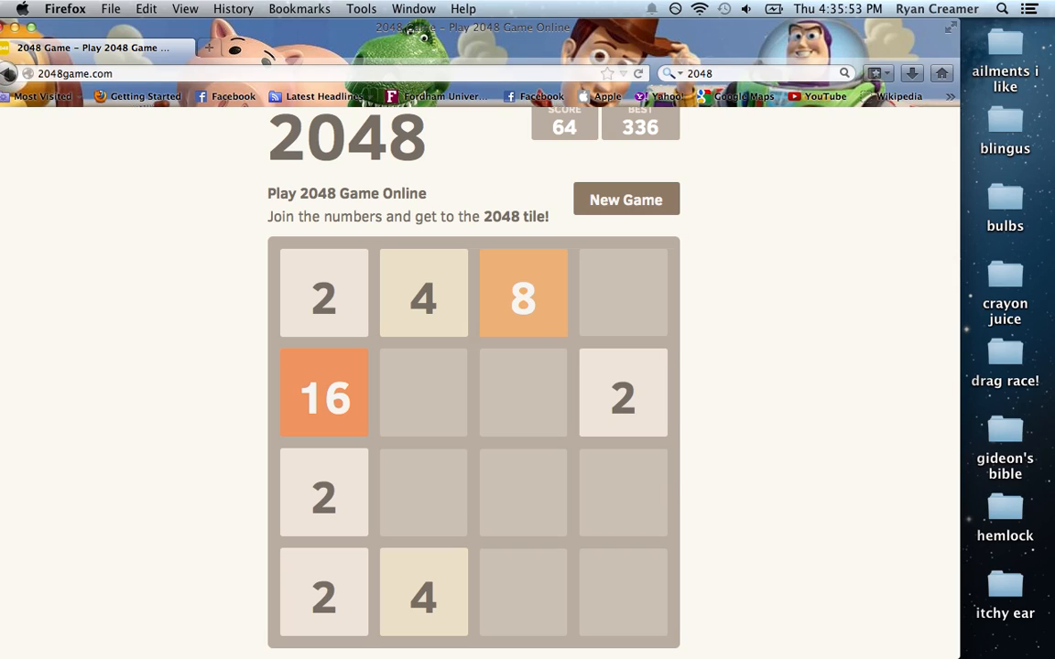
key(Down)
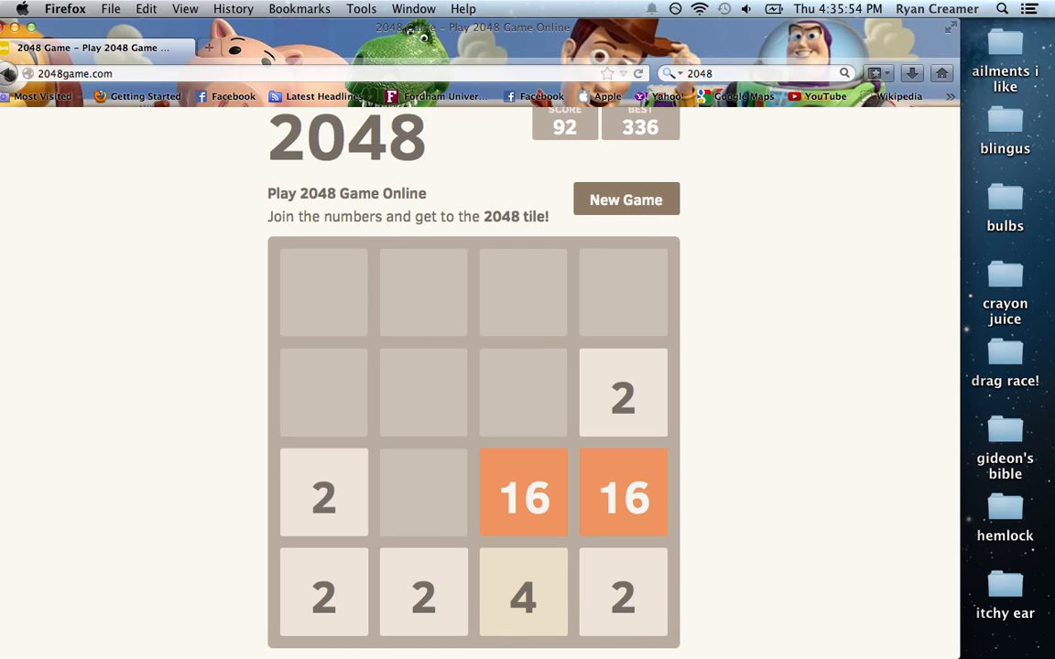
key(Left)
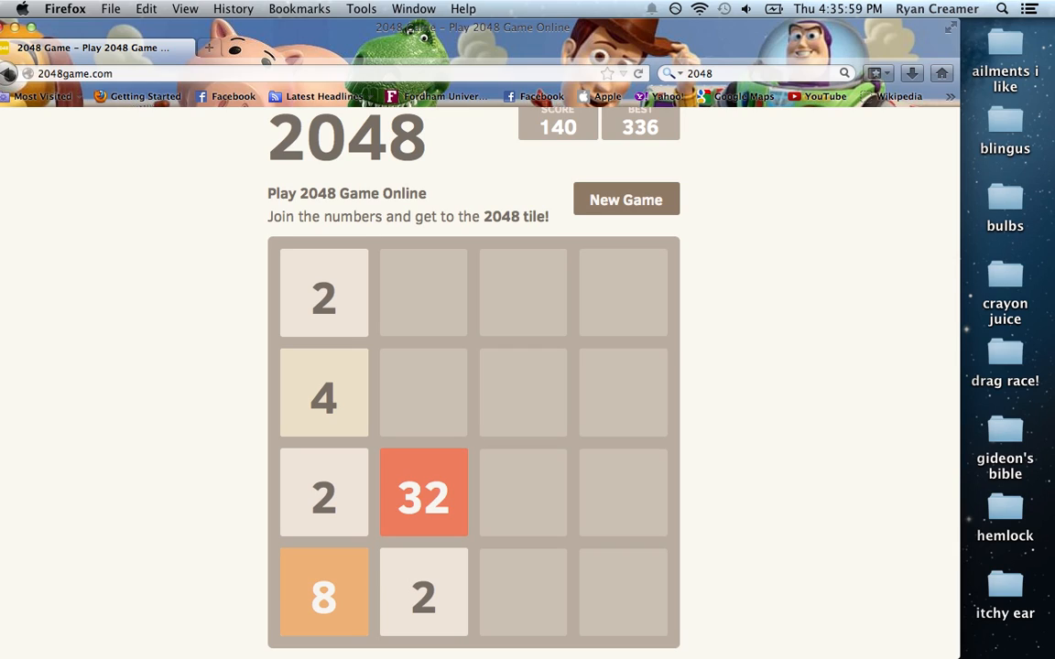
- Build new 16s into a second 32 and merge the two 32s into 64
key(Up)
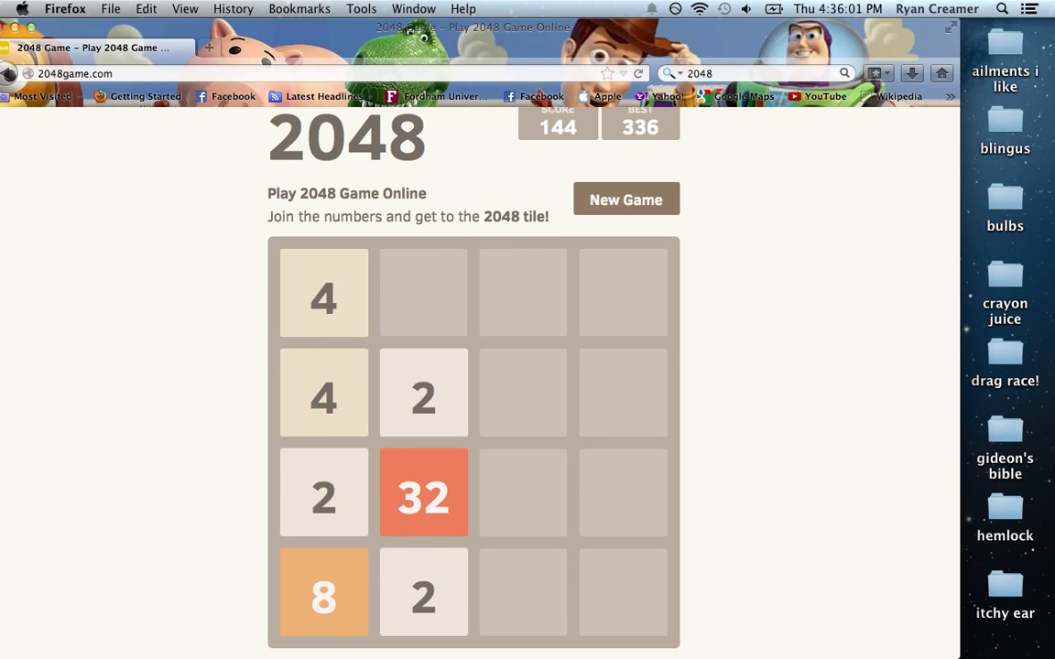
key(Down)
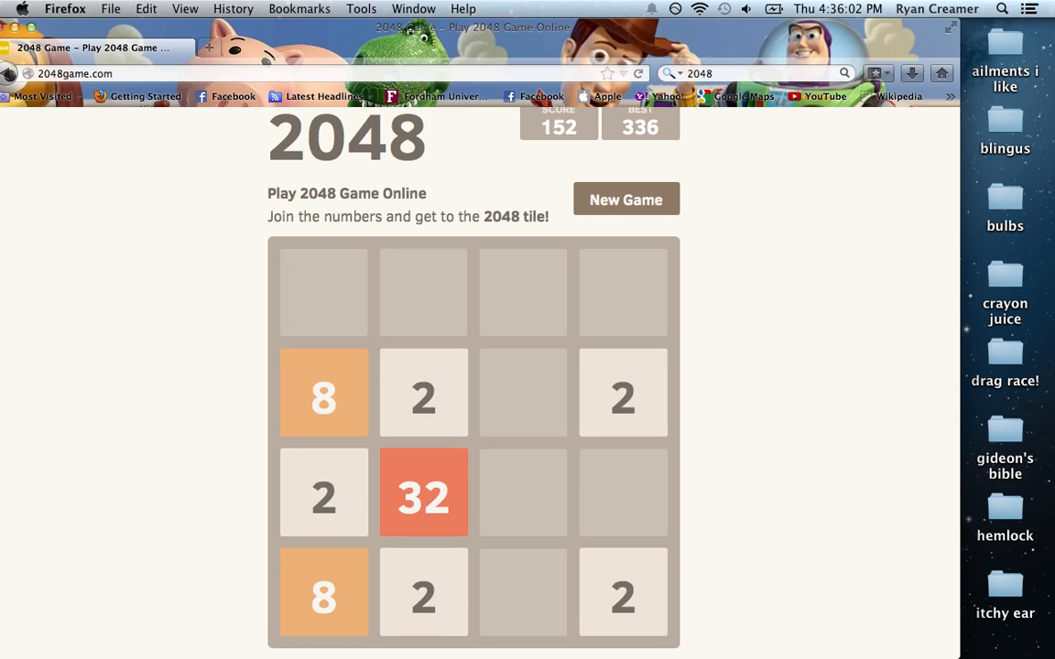
key(Right)
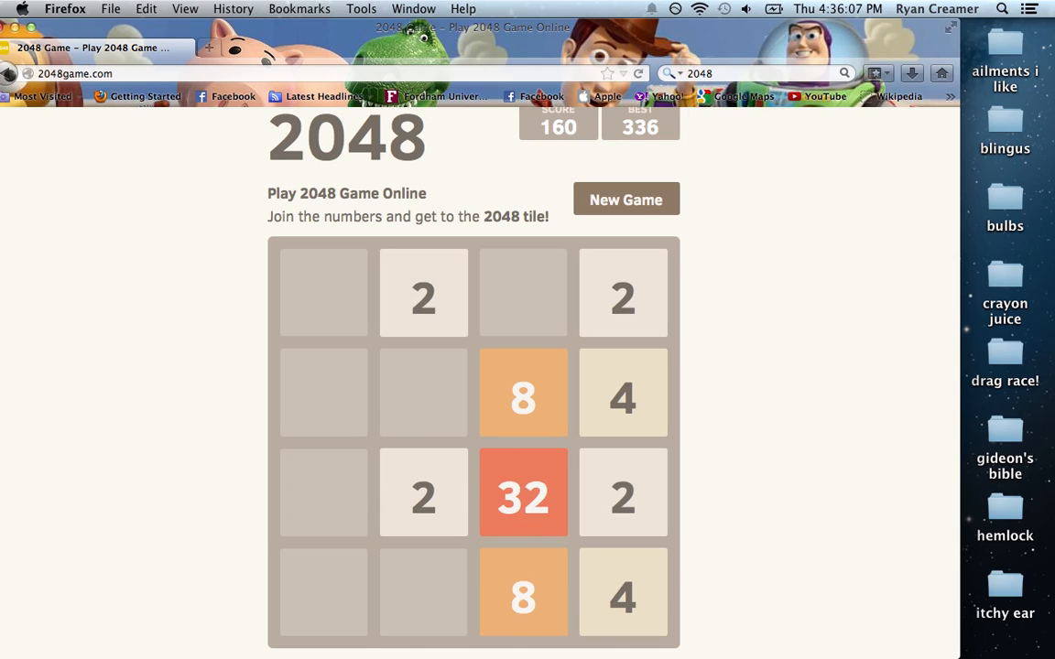
key(Left)
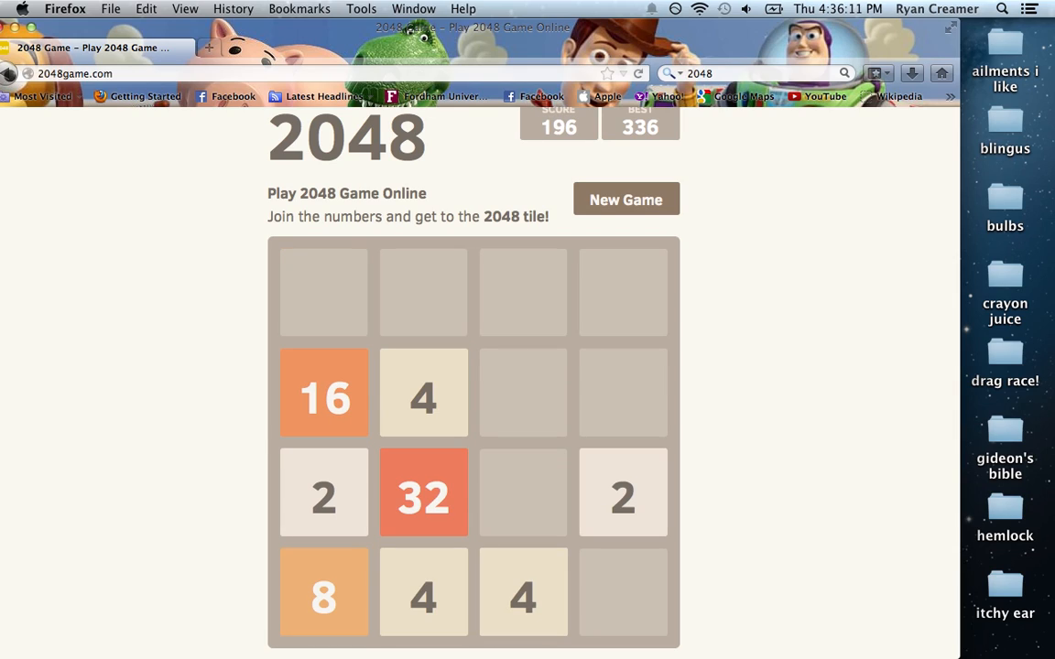
key(Right)
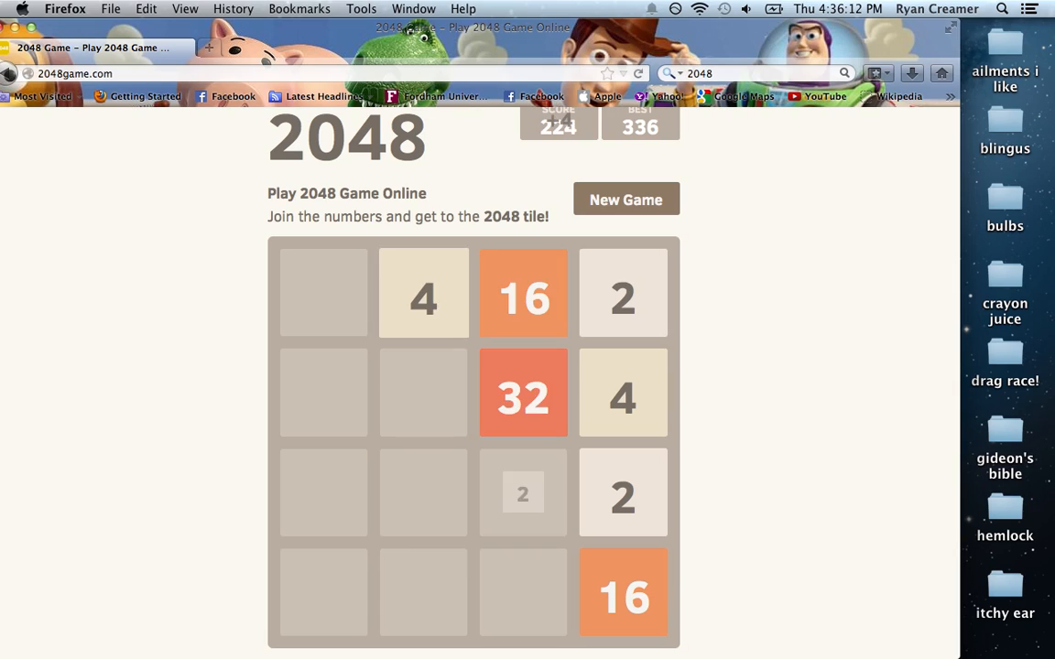
key(Left)
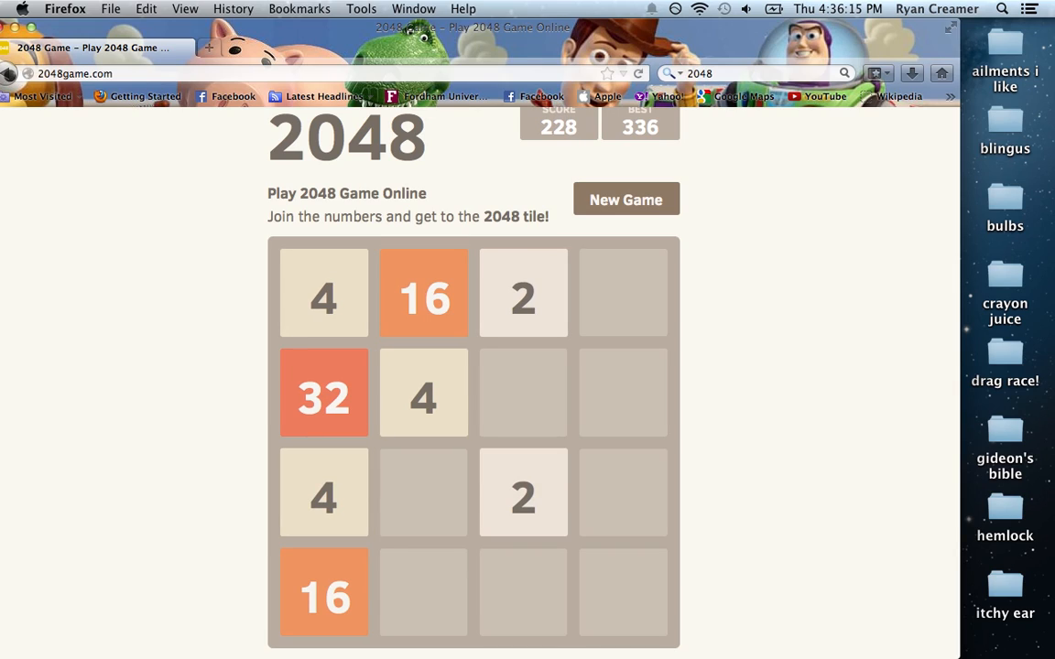
key(Right)
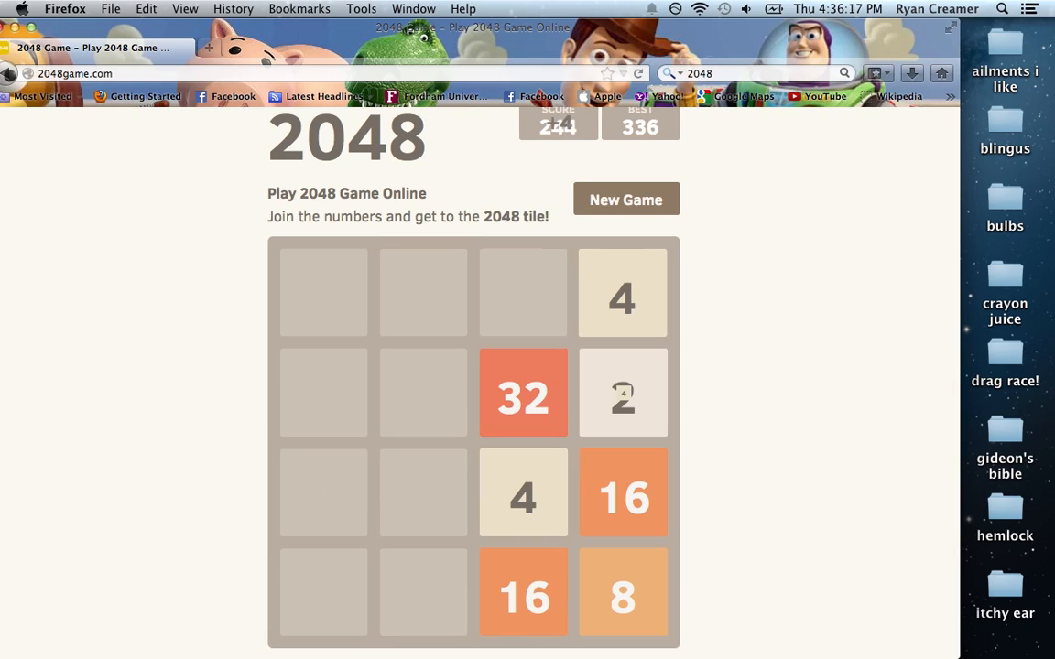
key(Up)
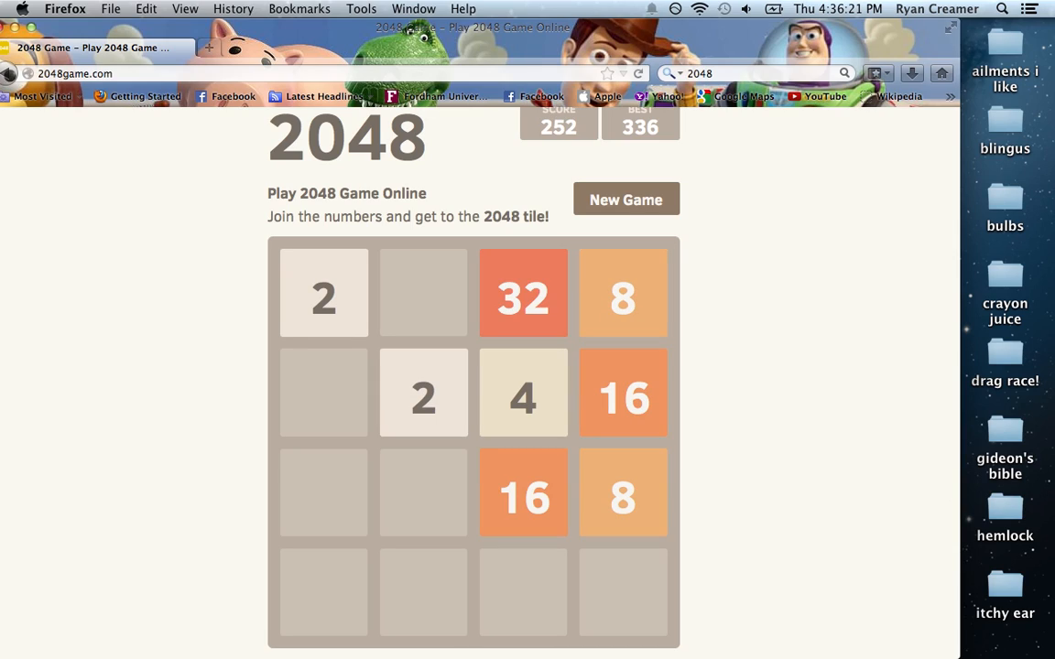
key(Down)
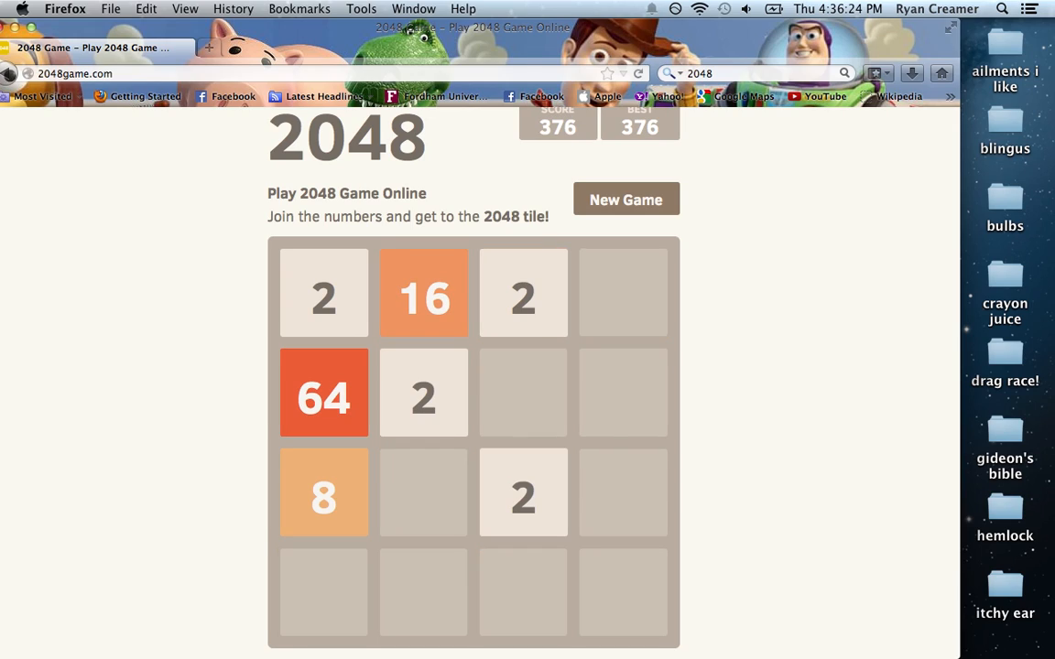
- Form another 32 and line up the 64, 32 and 16 tiles in a row
key(Down)
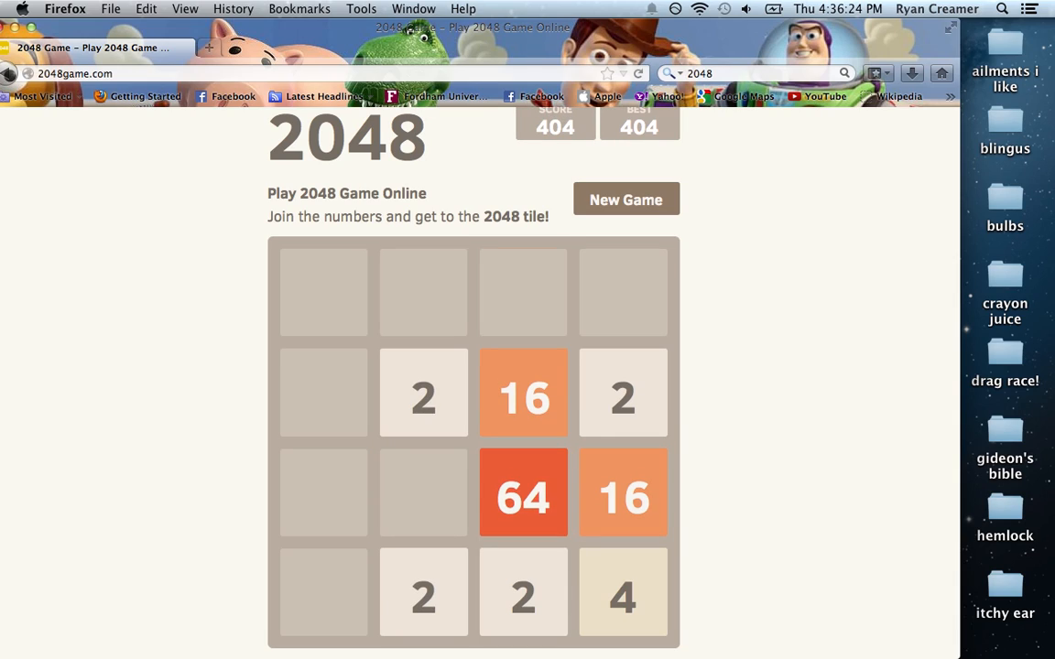
key(Left)
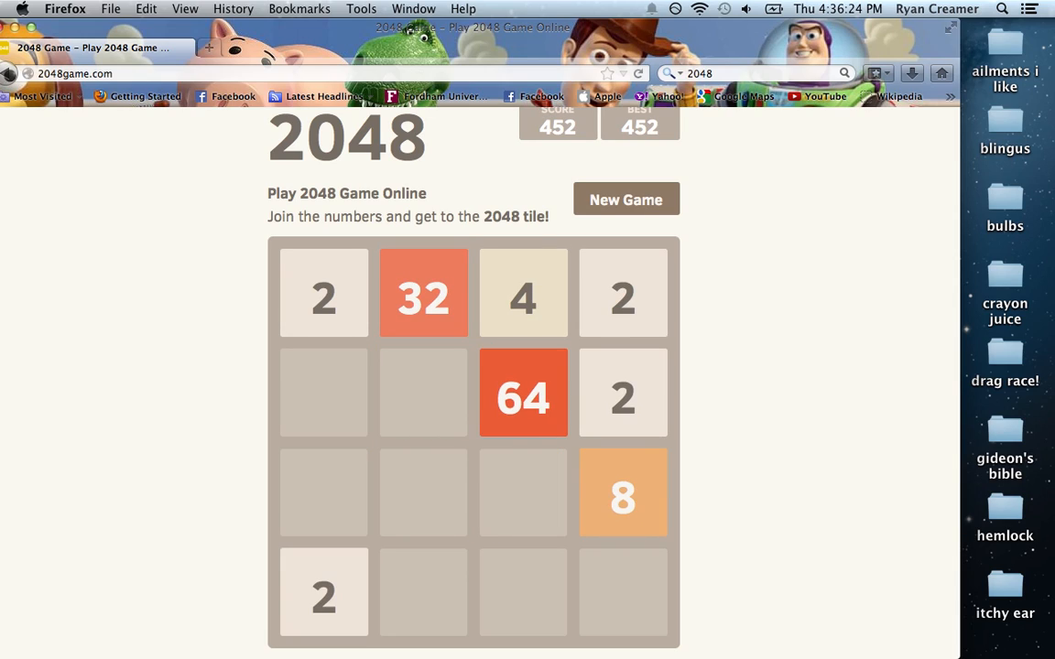
key(Down)
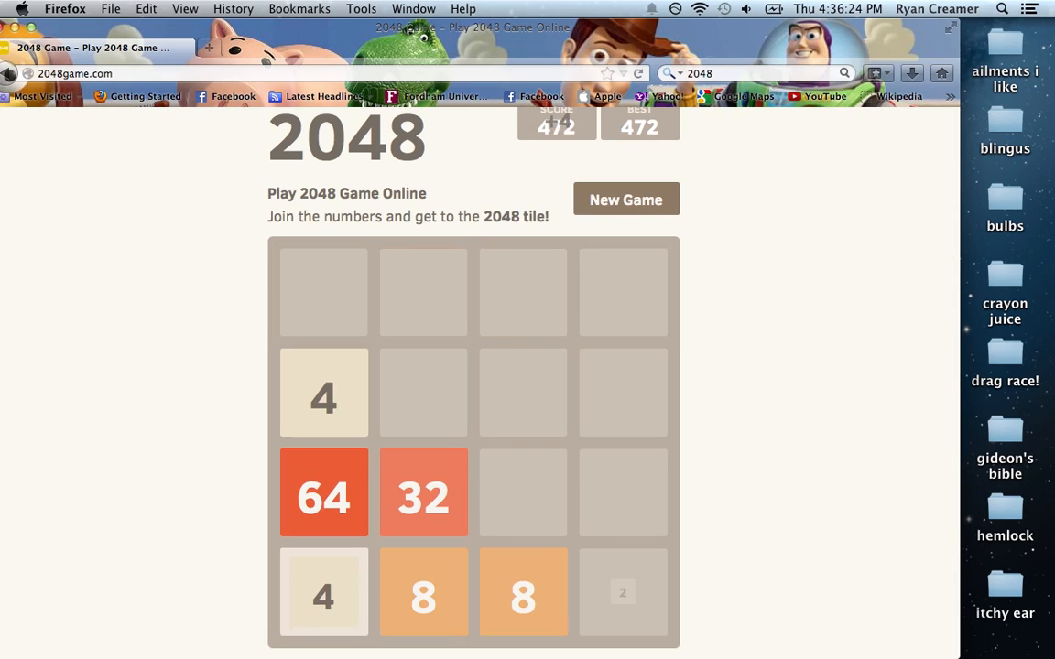
key(Right)
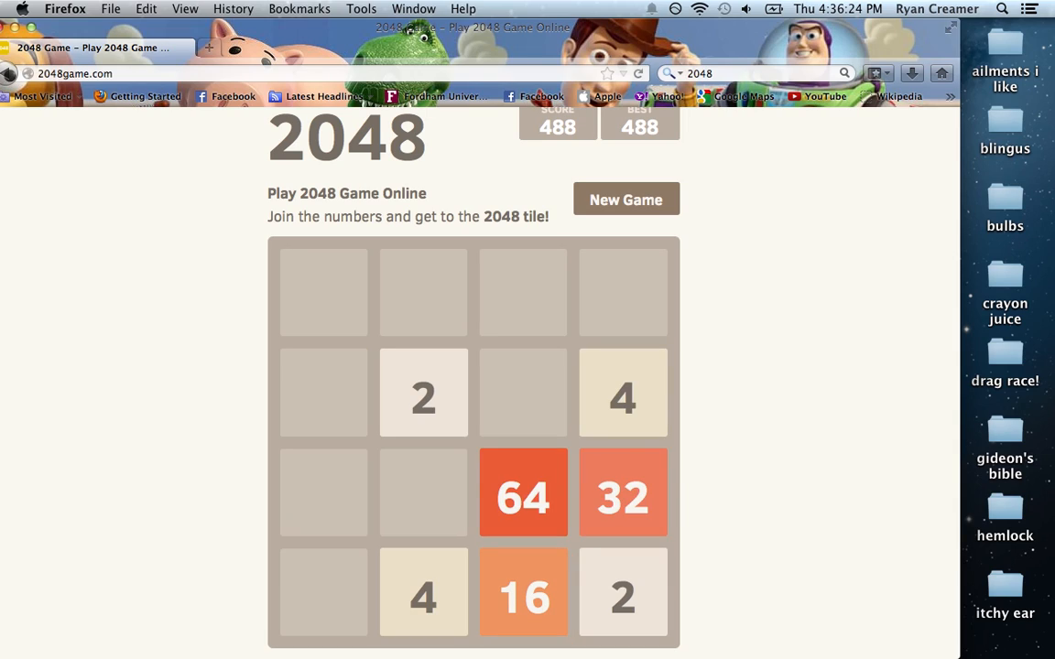
key(Up)
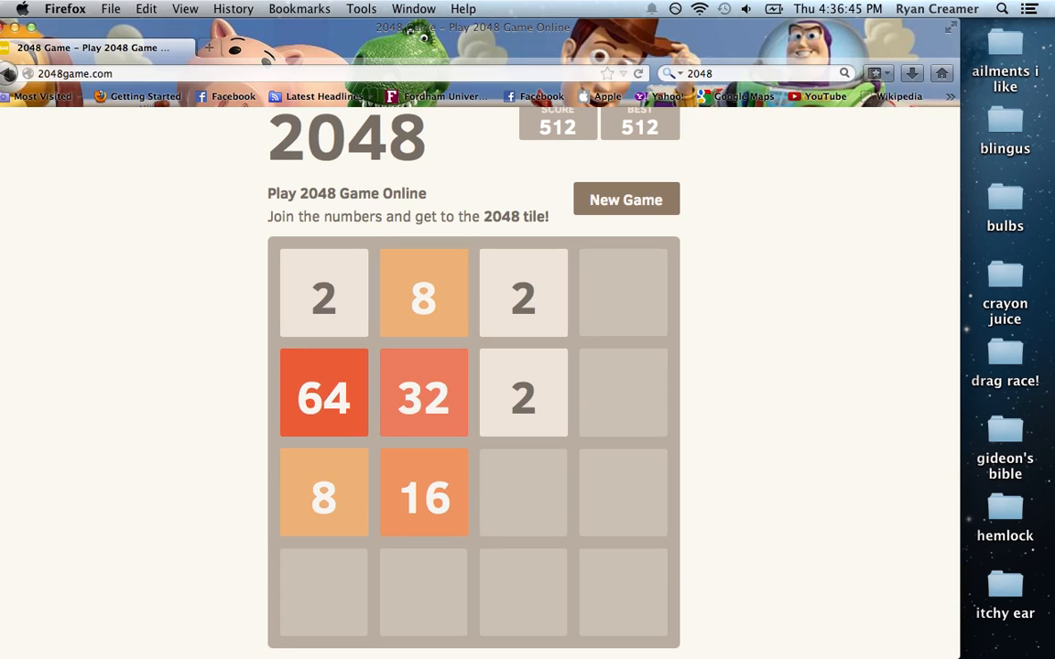
key(Right)
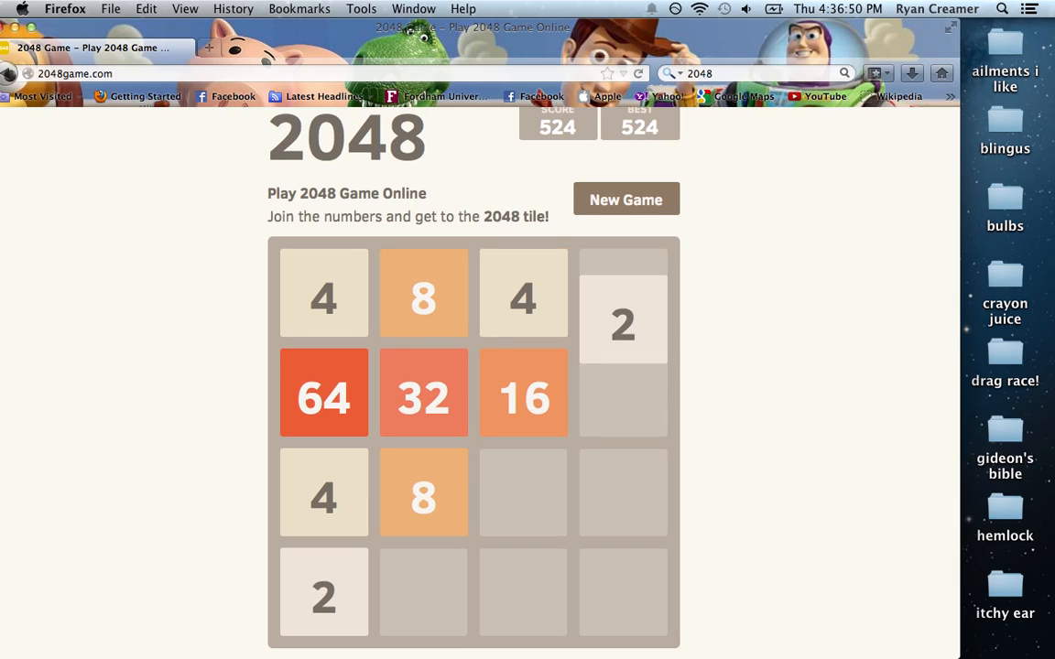
- Keep merging the large tiles until a 128 forms and the score reaches 1084
key(Up)
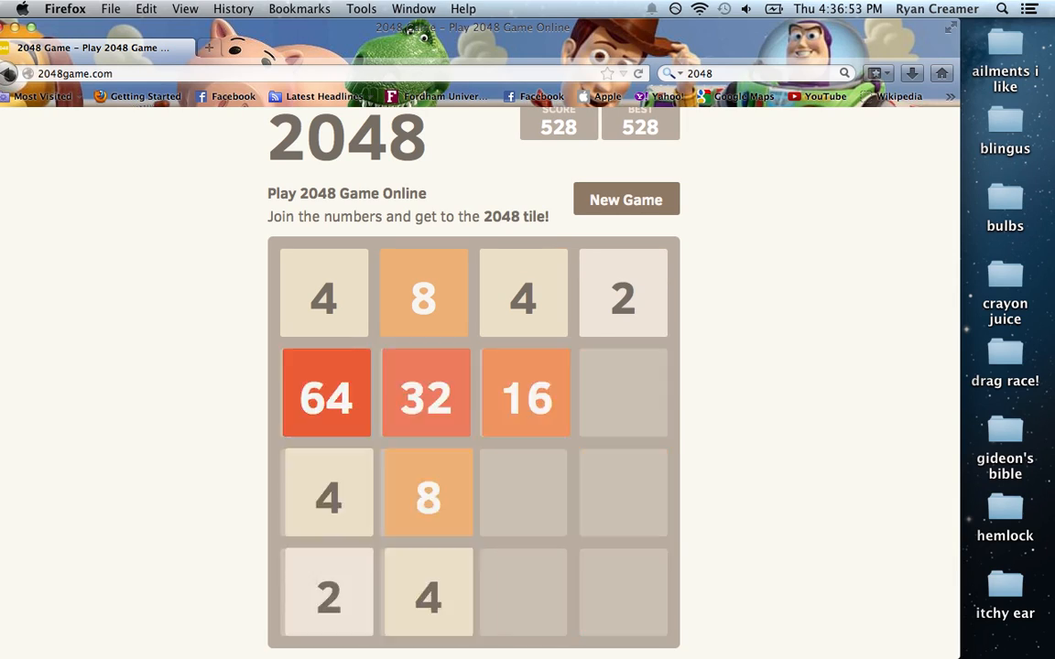
key(Right)
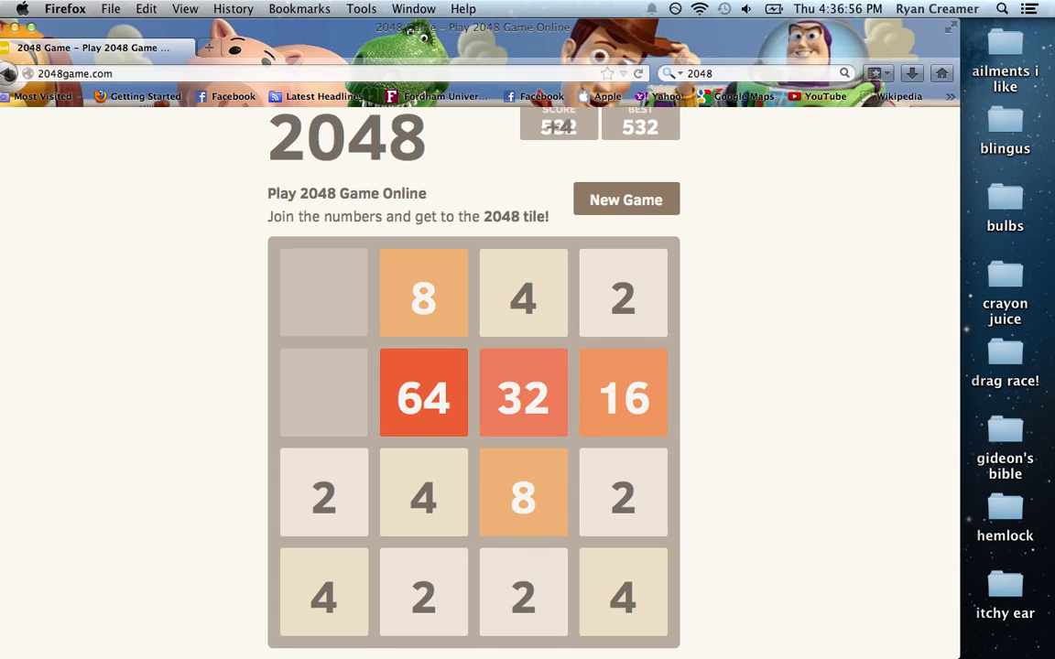
key(Left)
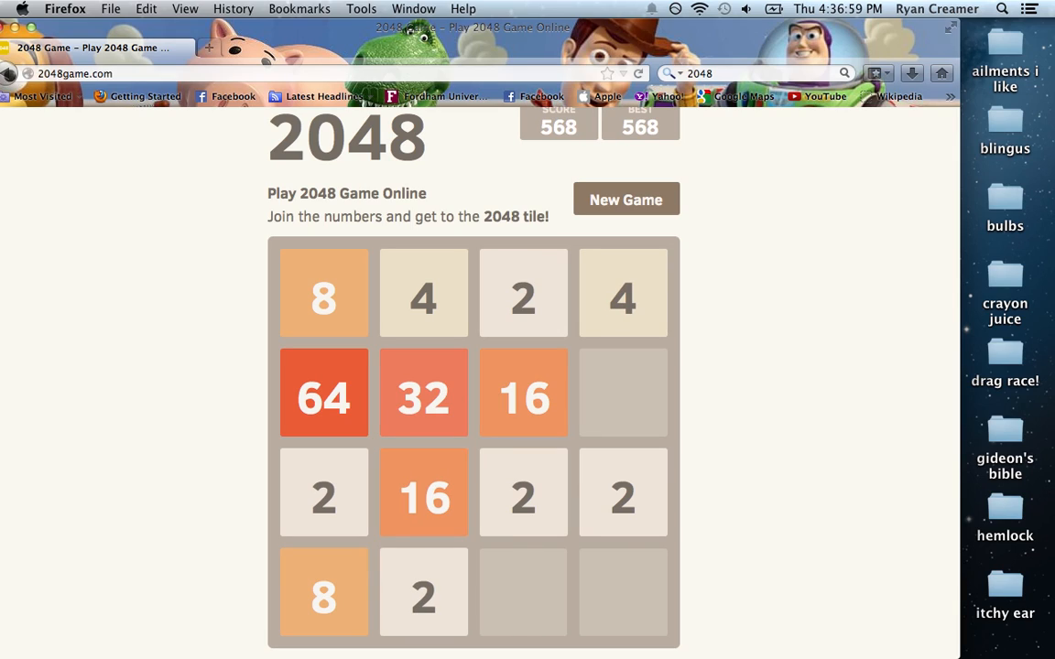
key(Right)
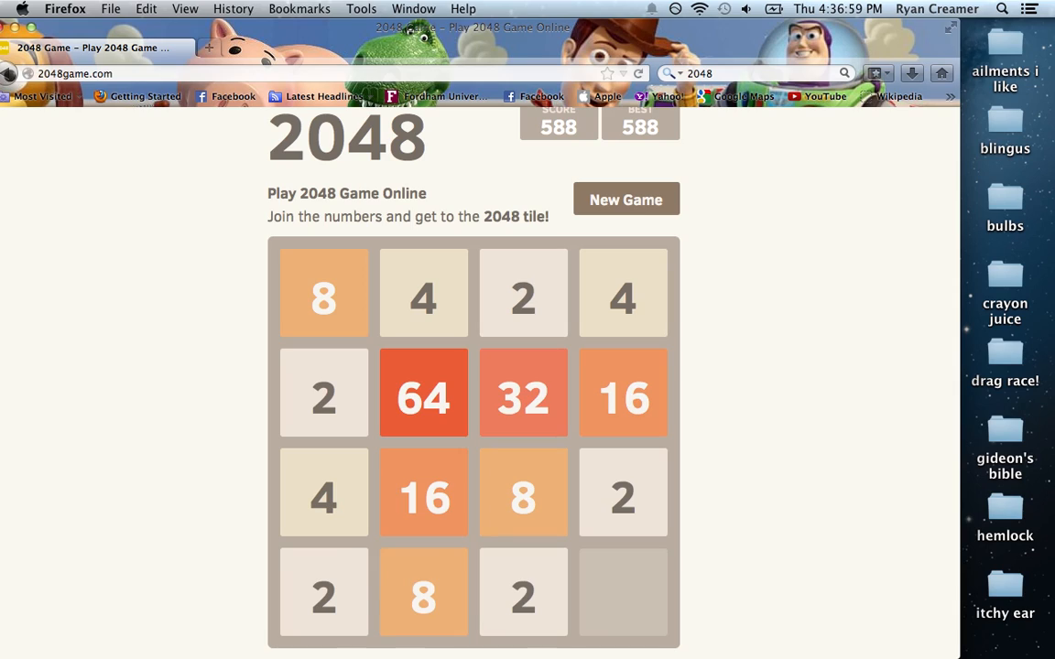
key(Down)
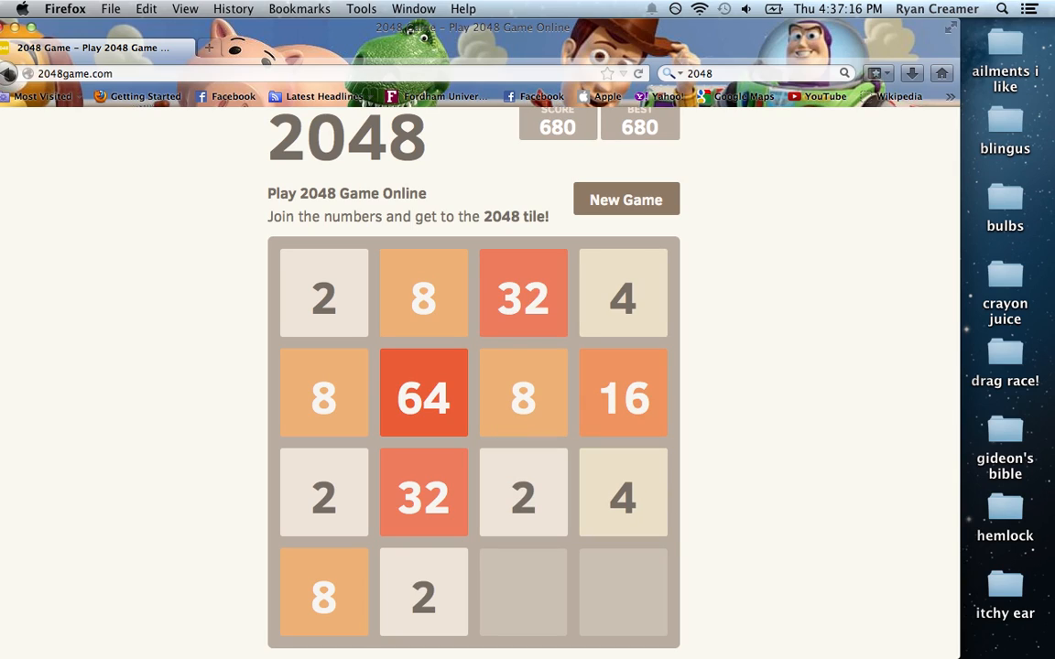
key(Down)
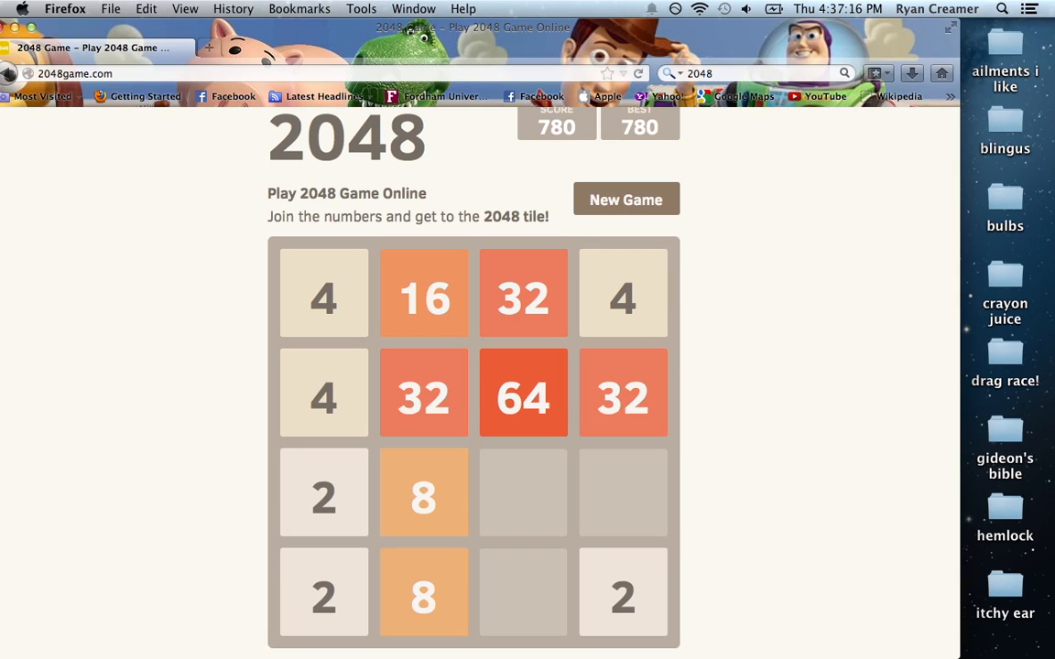
key(Down)
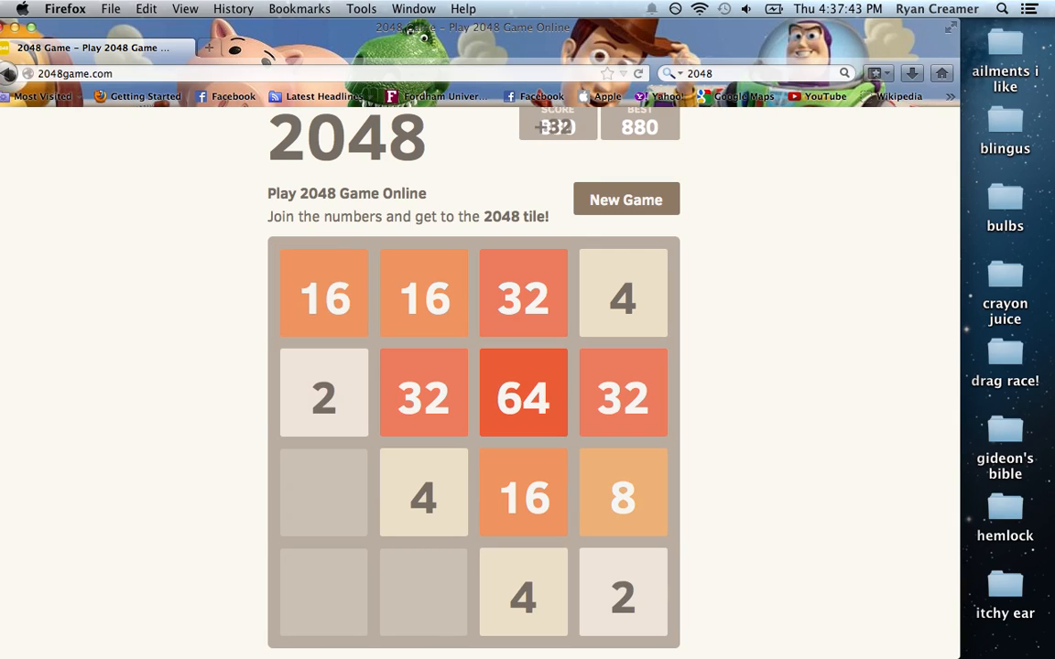
key(Up)
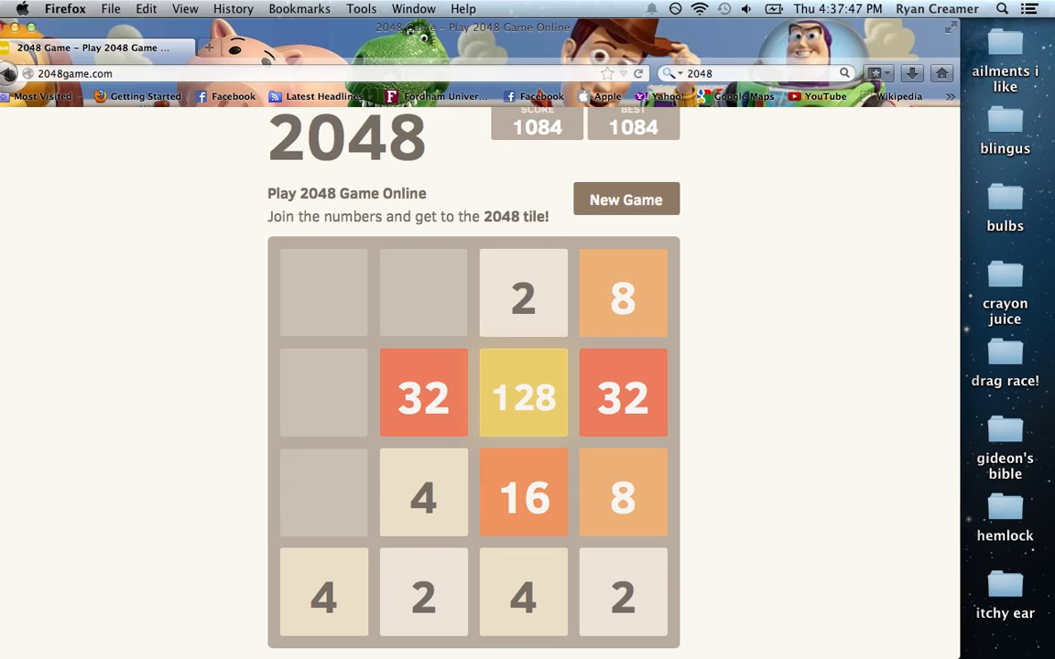
- Merge tiles around the 128 into a new 64, then build a 256 tile (score 1940)
key(Left)
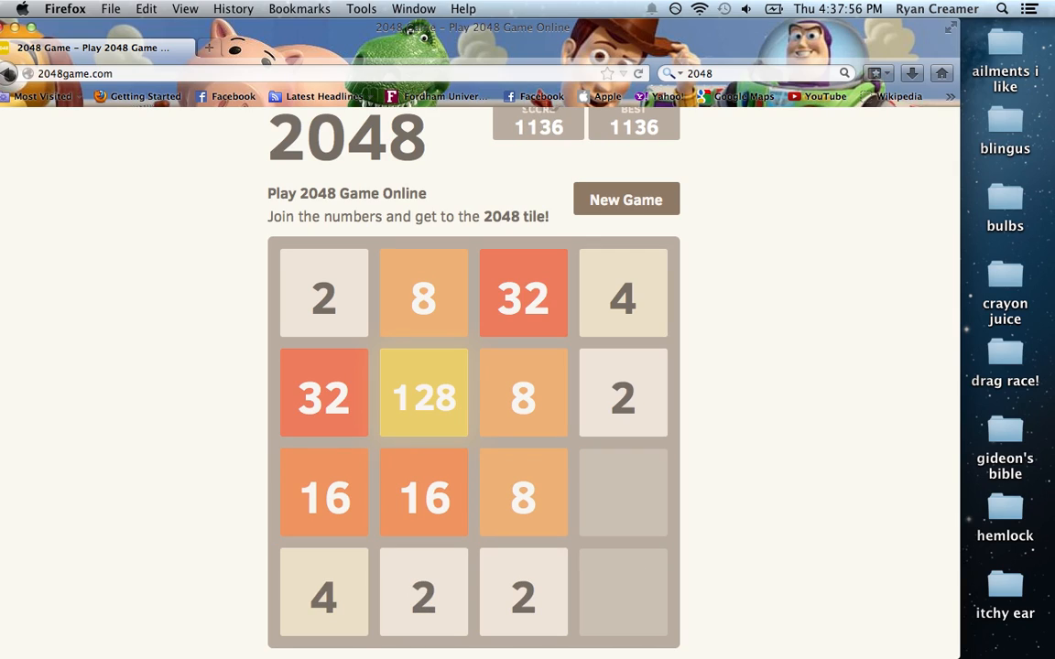
key(Down)
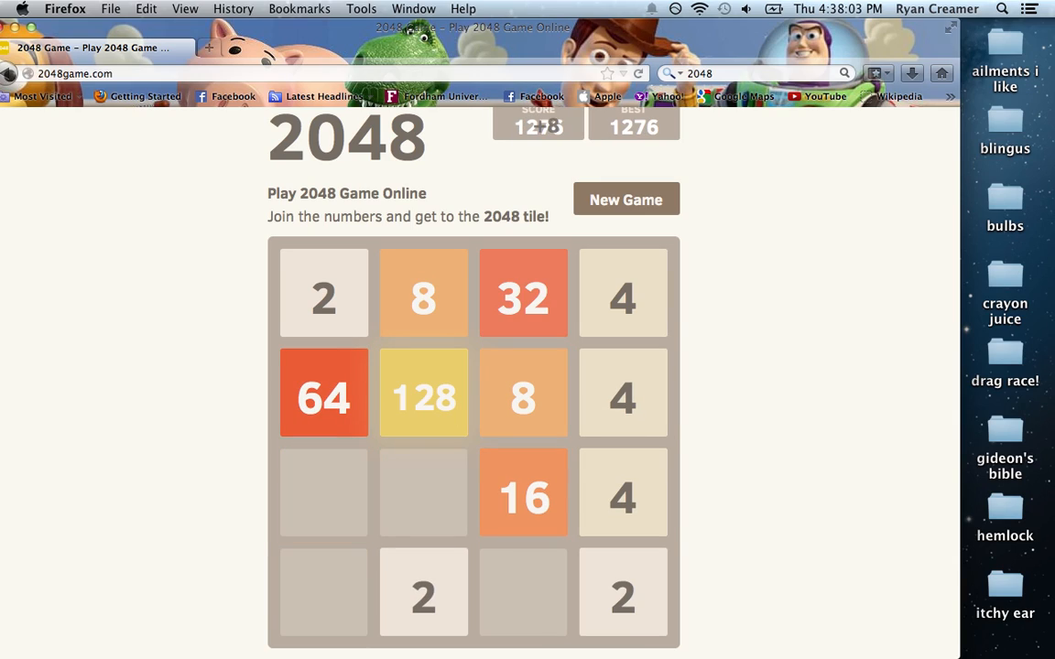
key(Down)
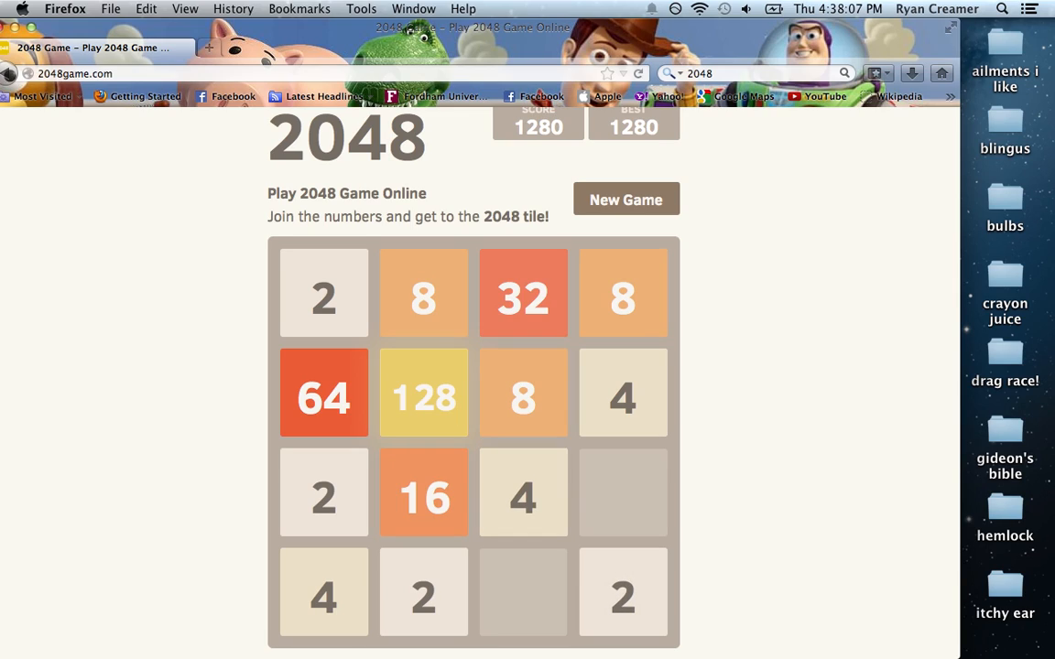
key(Right)
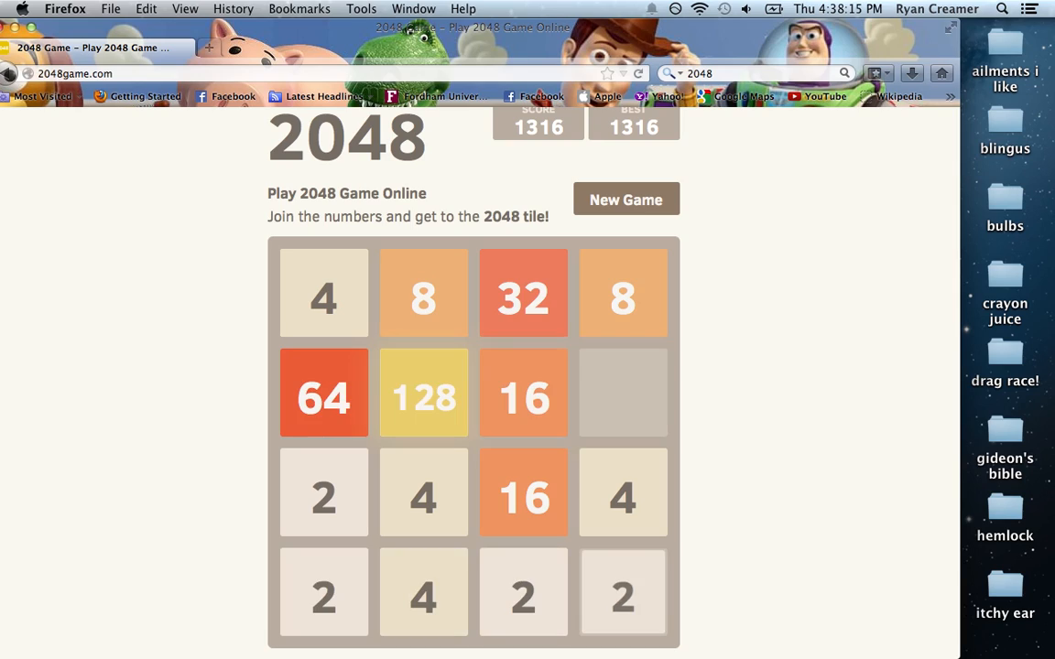
key(Down)
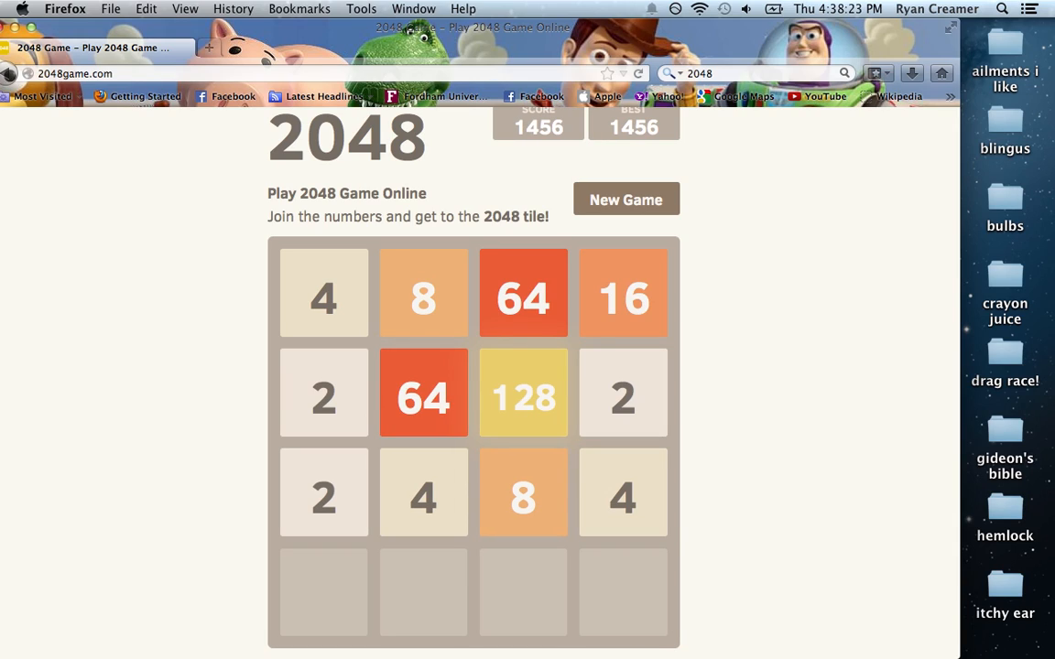
key(Down)
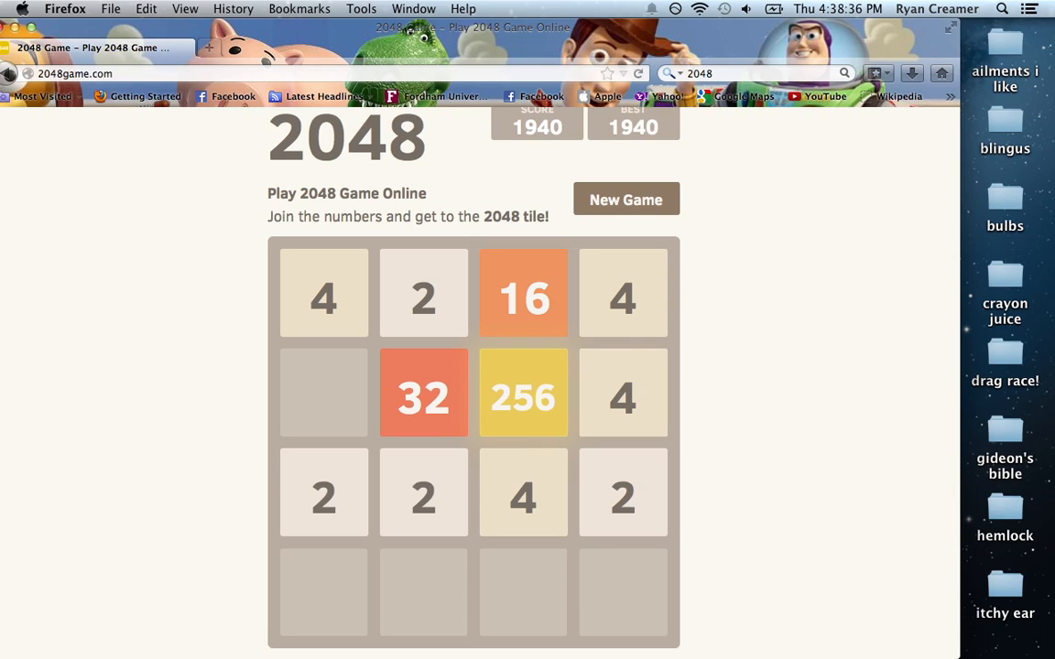
- Merge small tiles on the crowded board to push the score past 2100
key(Down)
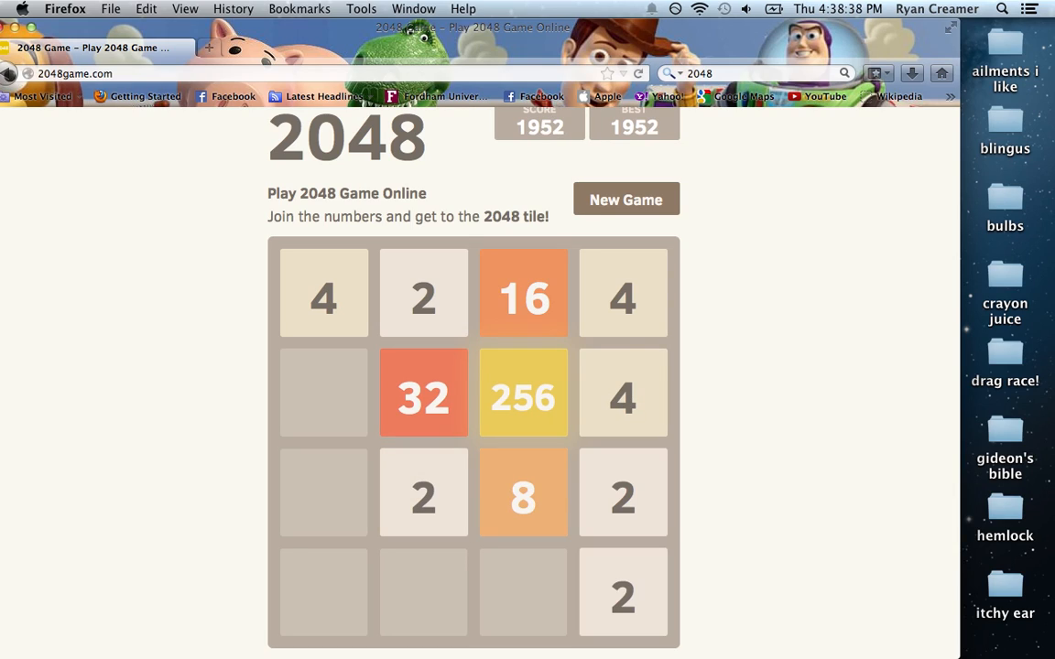
key(Left)
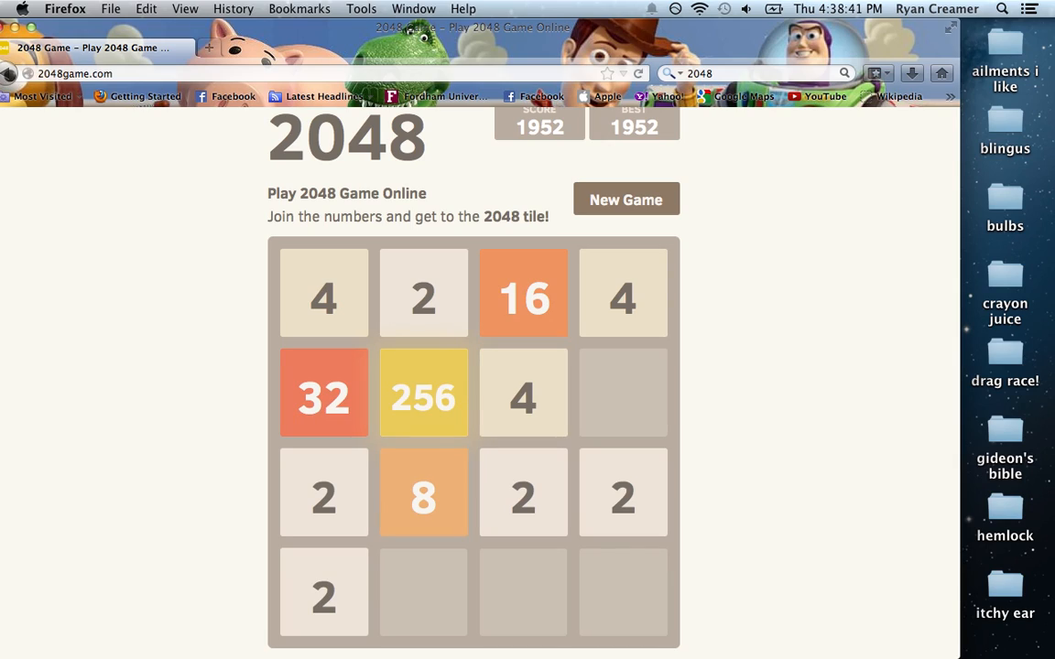
key(Down)
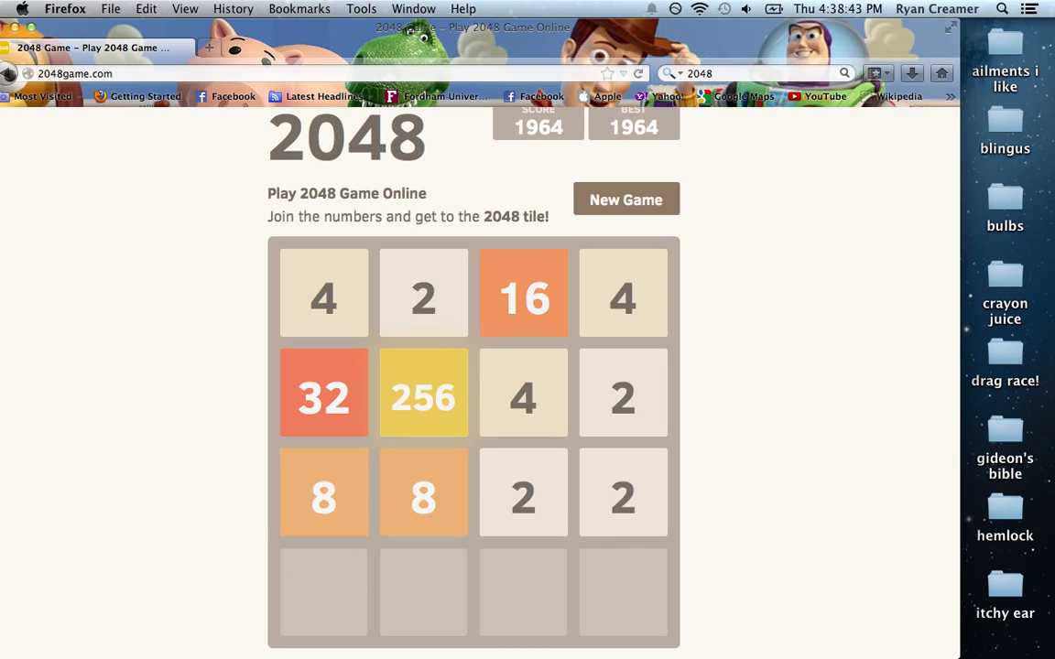
key(Down)
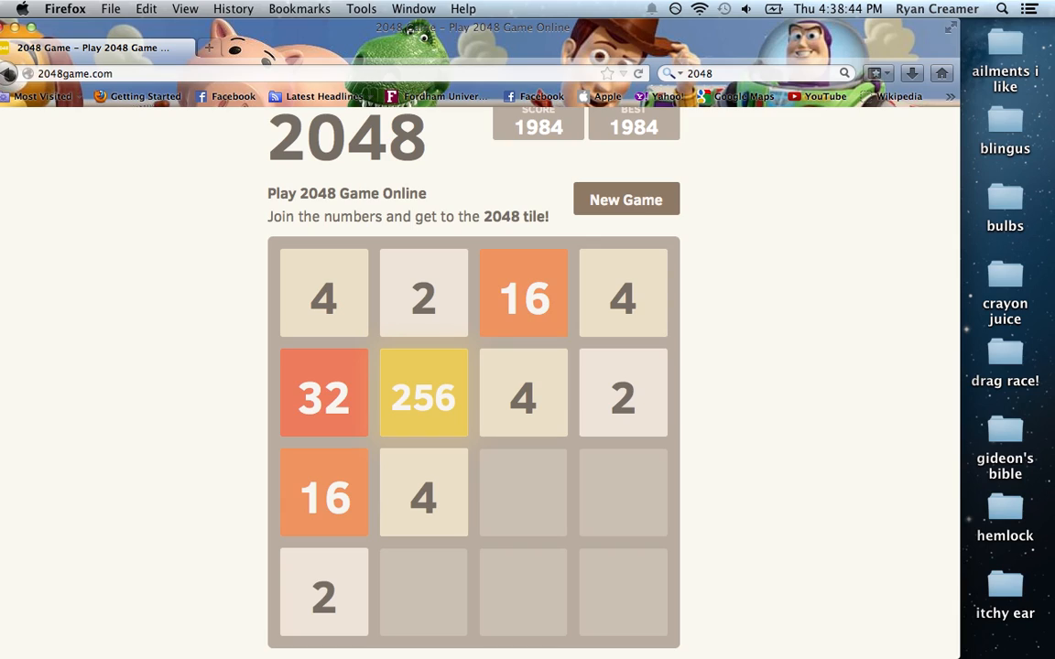
key(Right)
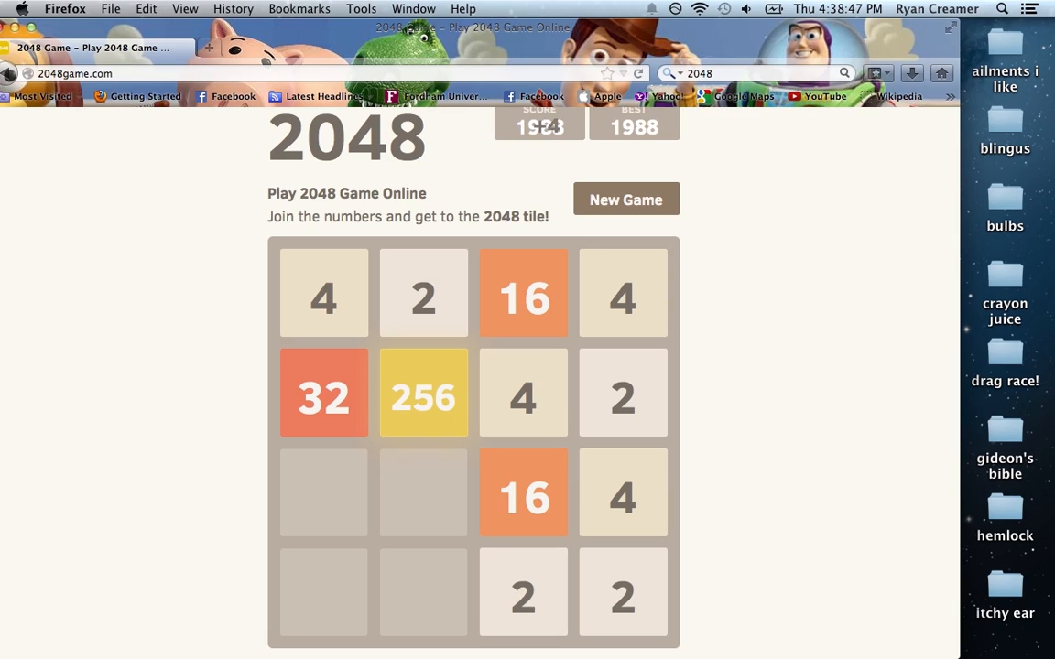
key(Down)
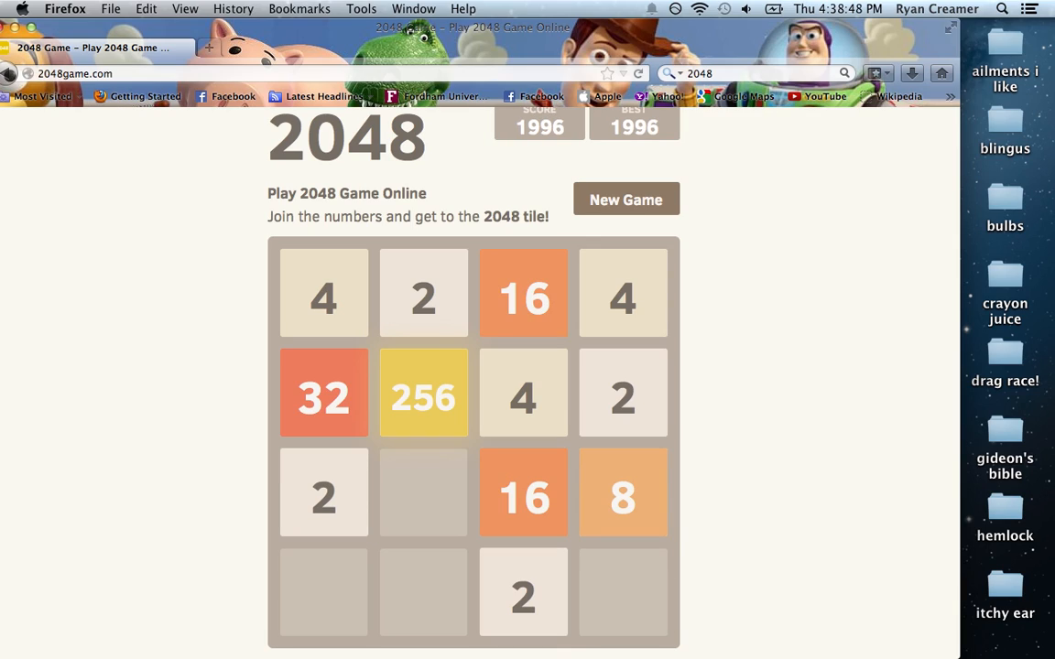
key(Down)
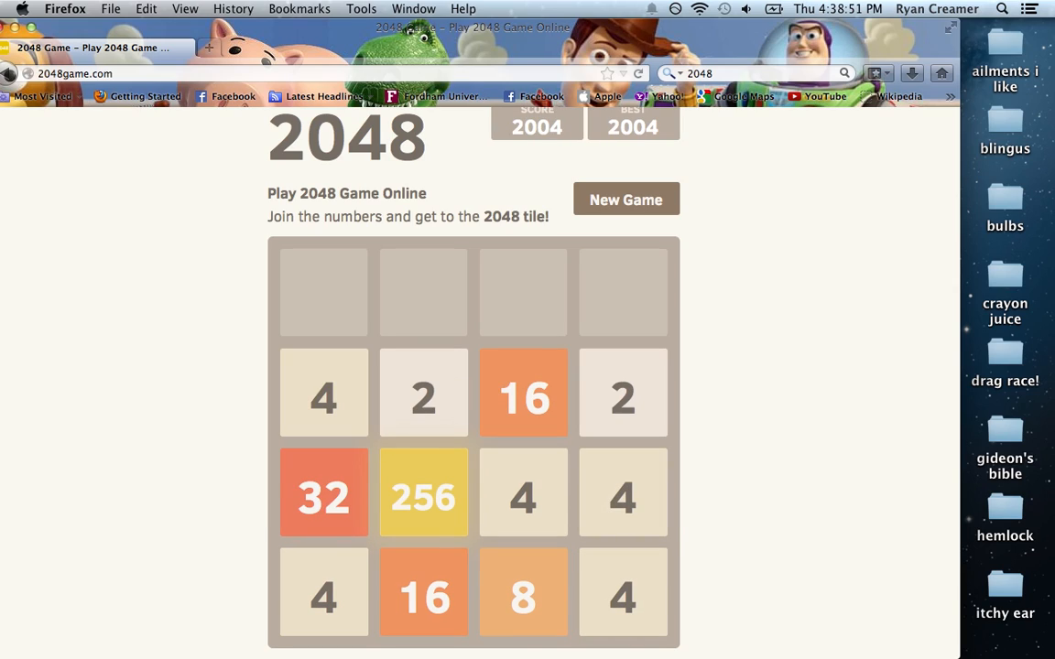
- Make the last merges until the board locks at Game over with score 2172
key(Right)
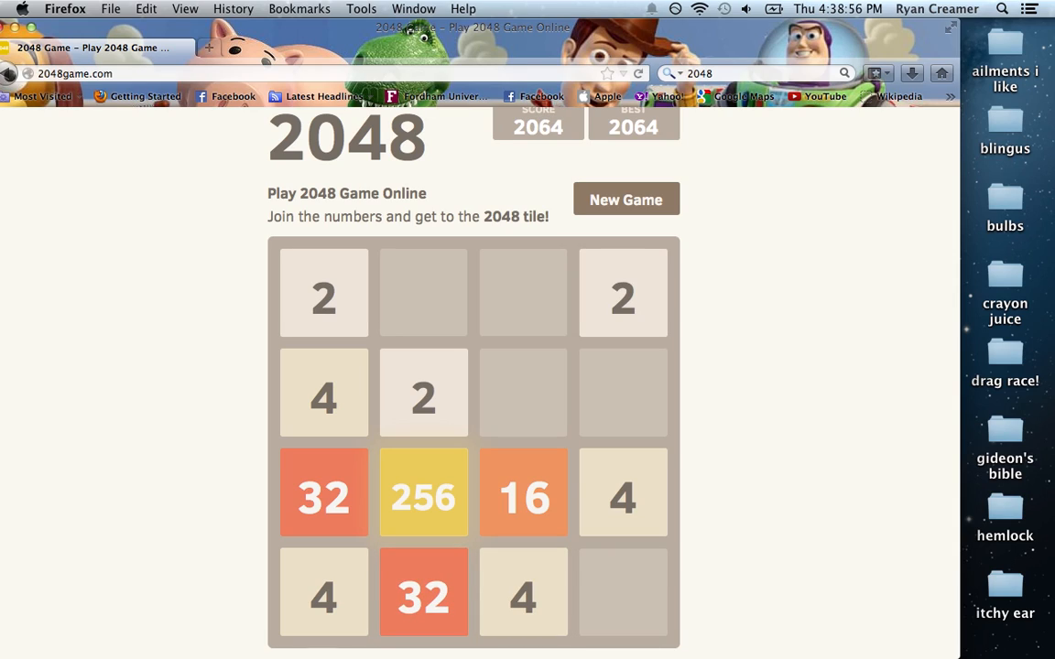
key(Down)
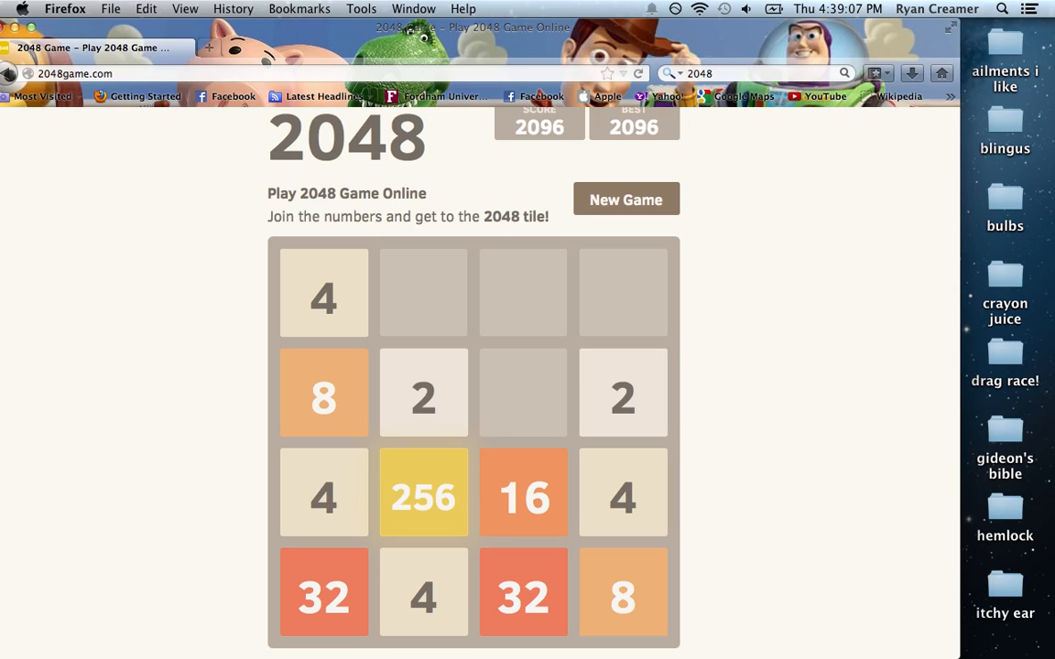
key(Up)
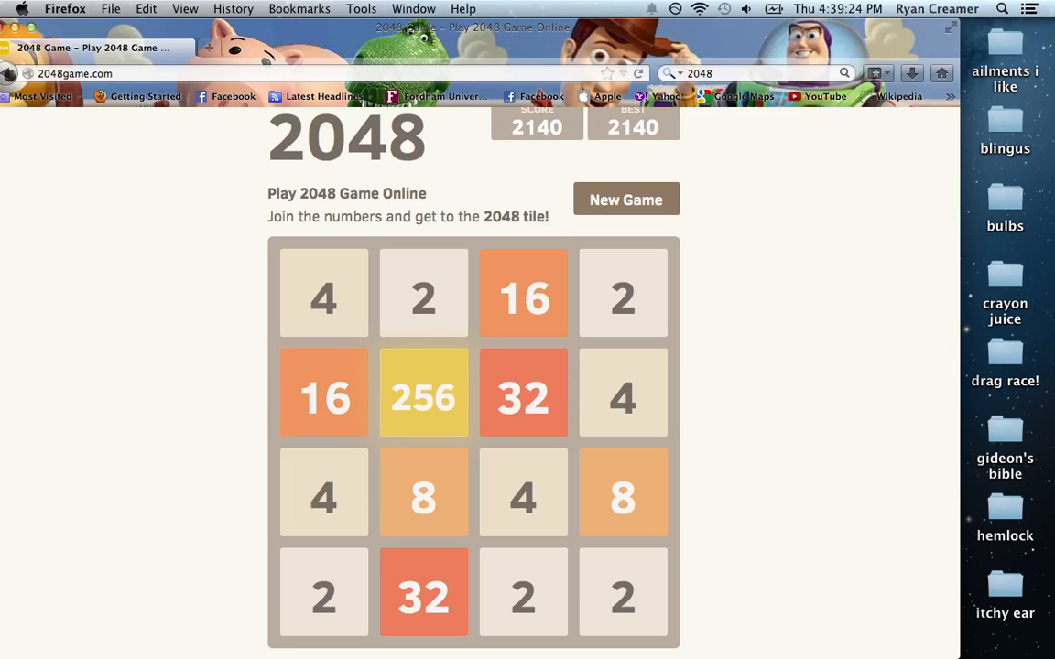
key(Right)
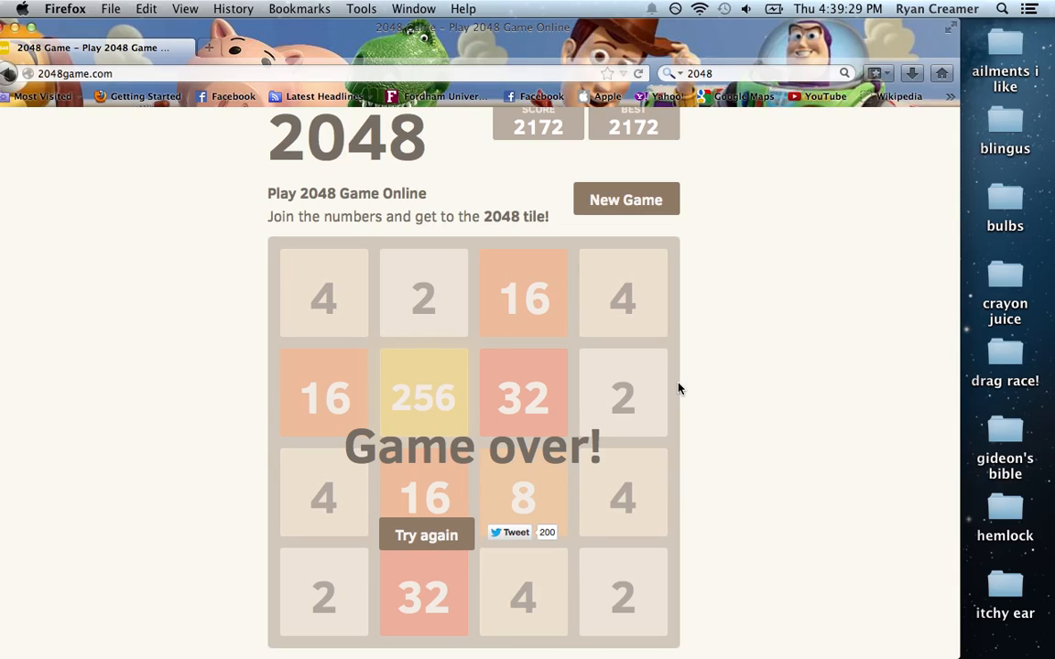
mouse_move(871, 367)
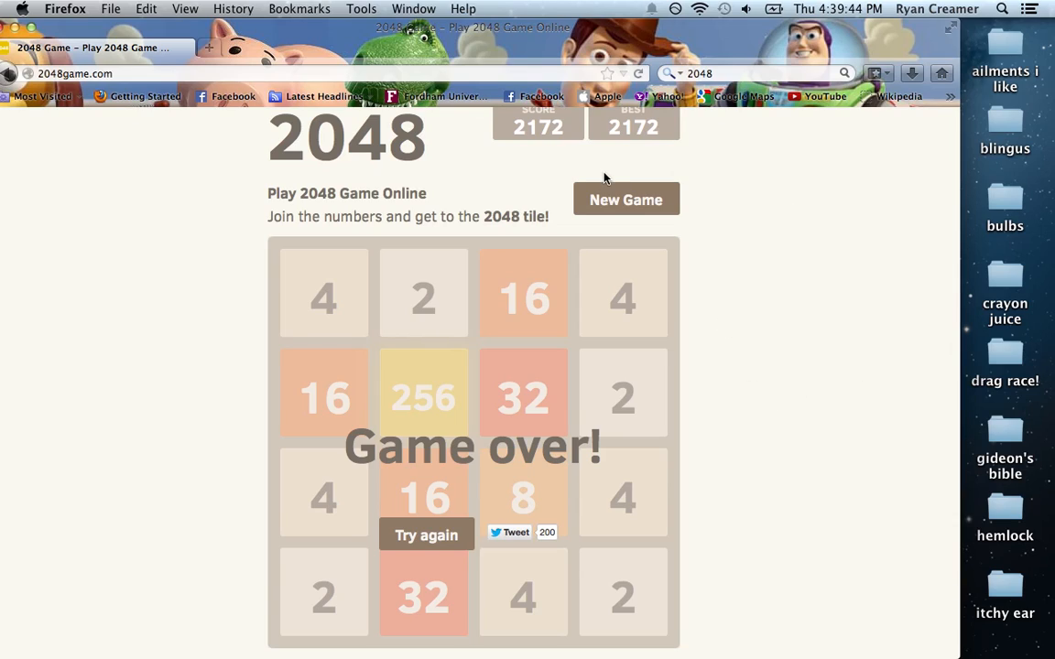
mouse_move(458, 541)
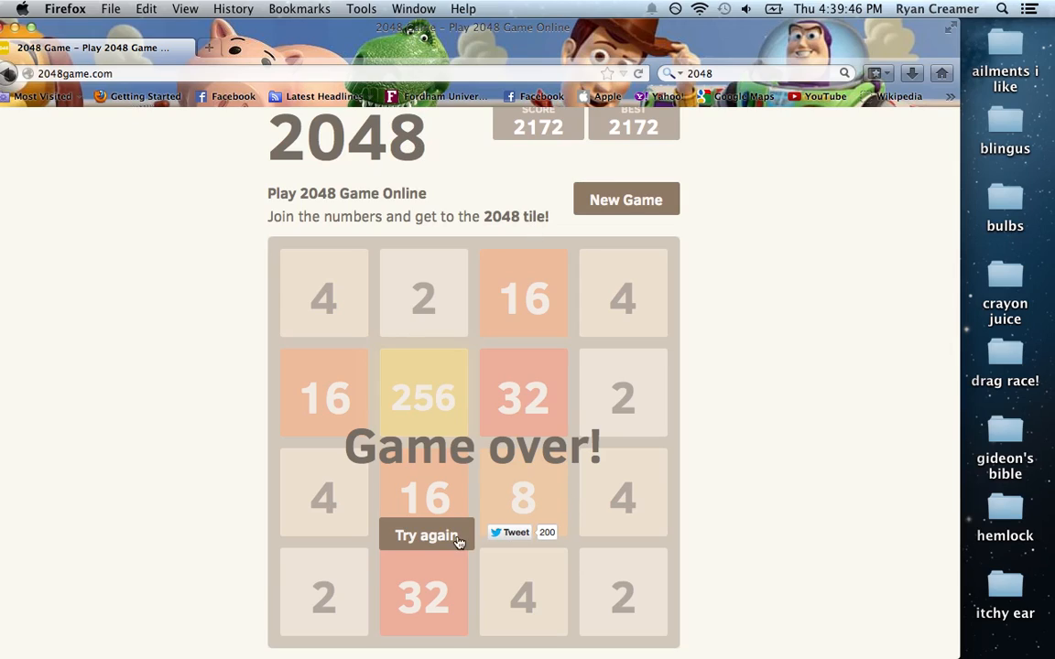
mouse_move(620, 481)
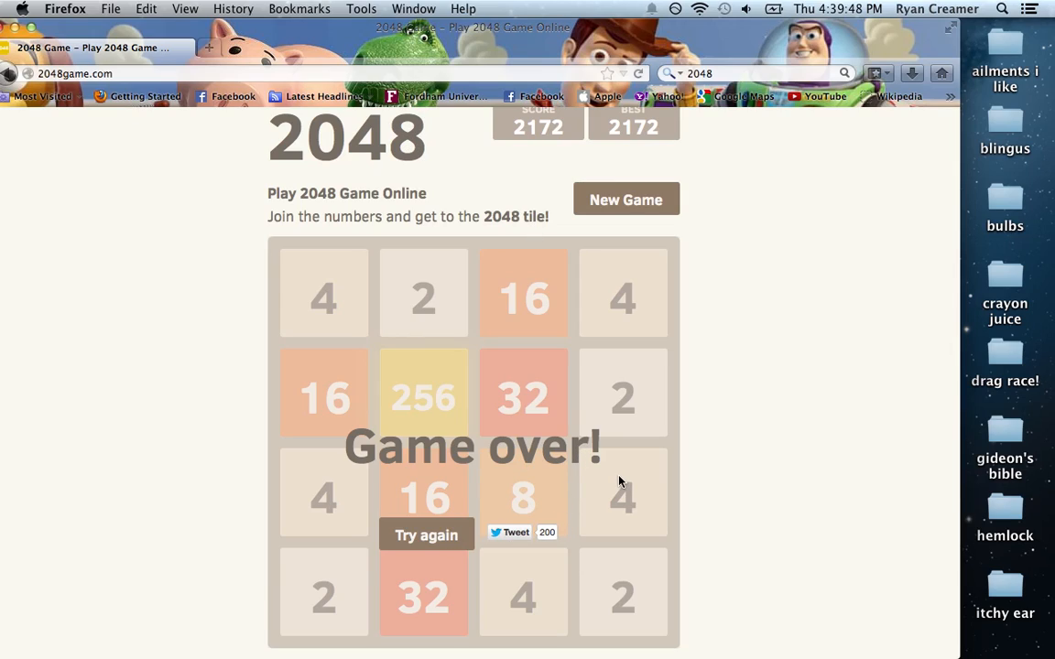